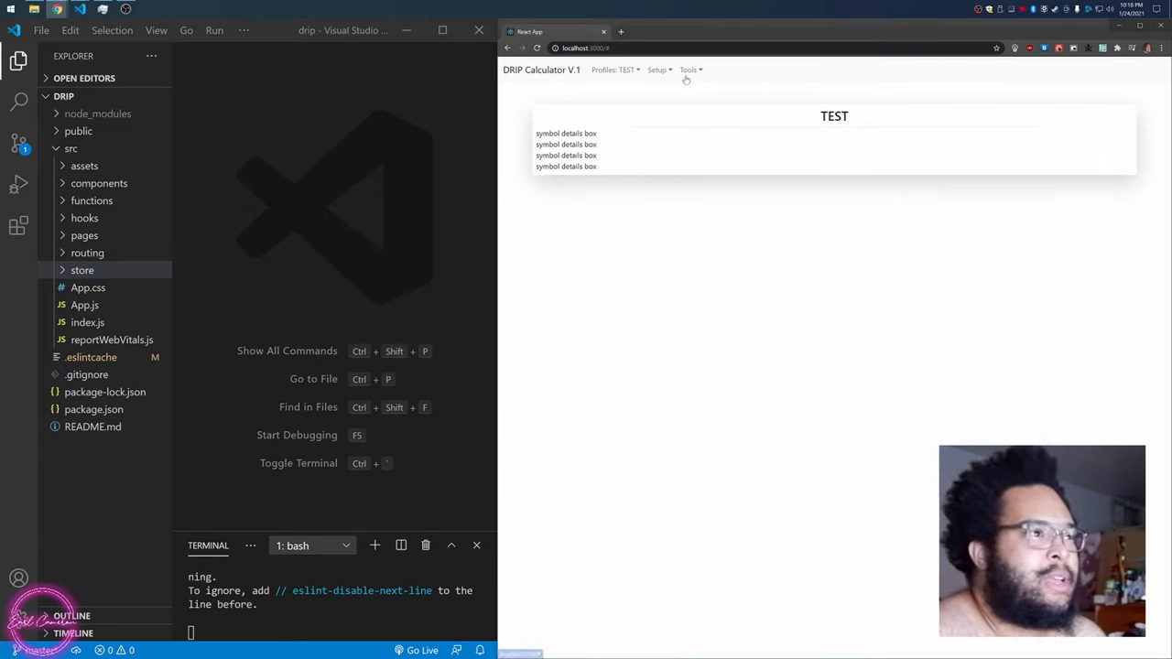
# - Switch through the DRIP, CAR COMPANIES and POLA profiles, then open Add/Remove Profile
pyautogui.click(615, 69)
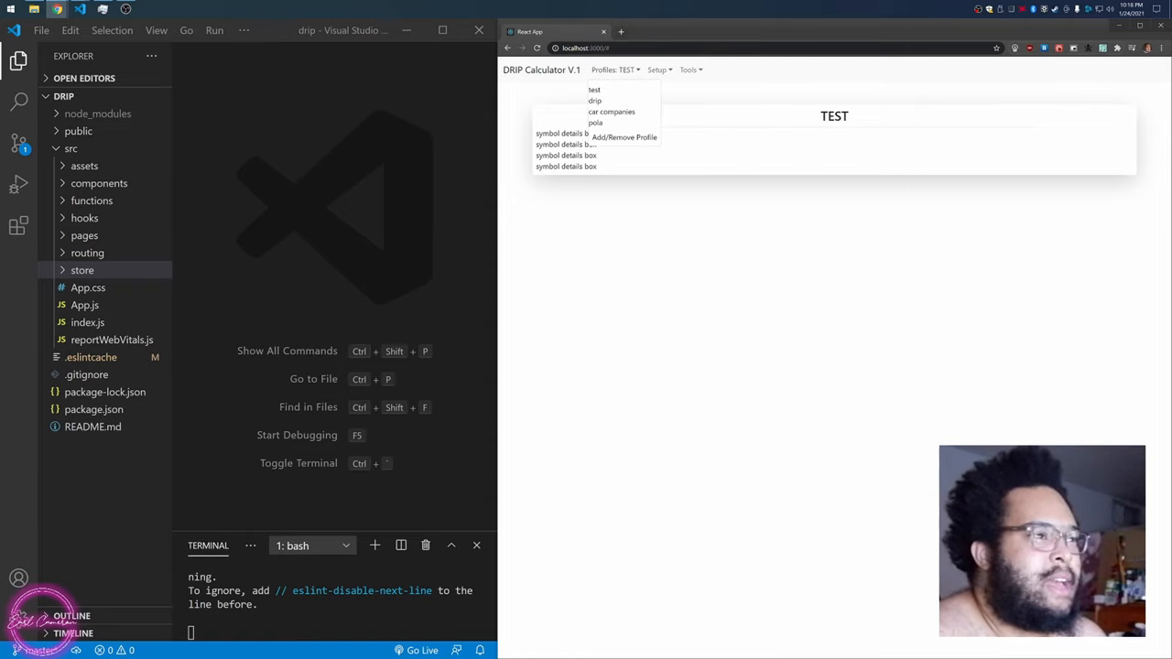
pyautogui.click(594, 100)
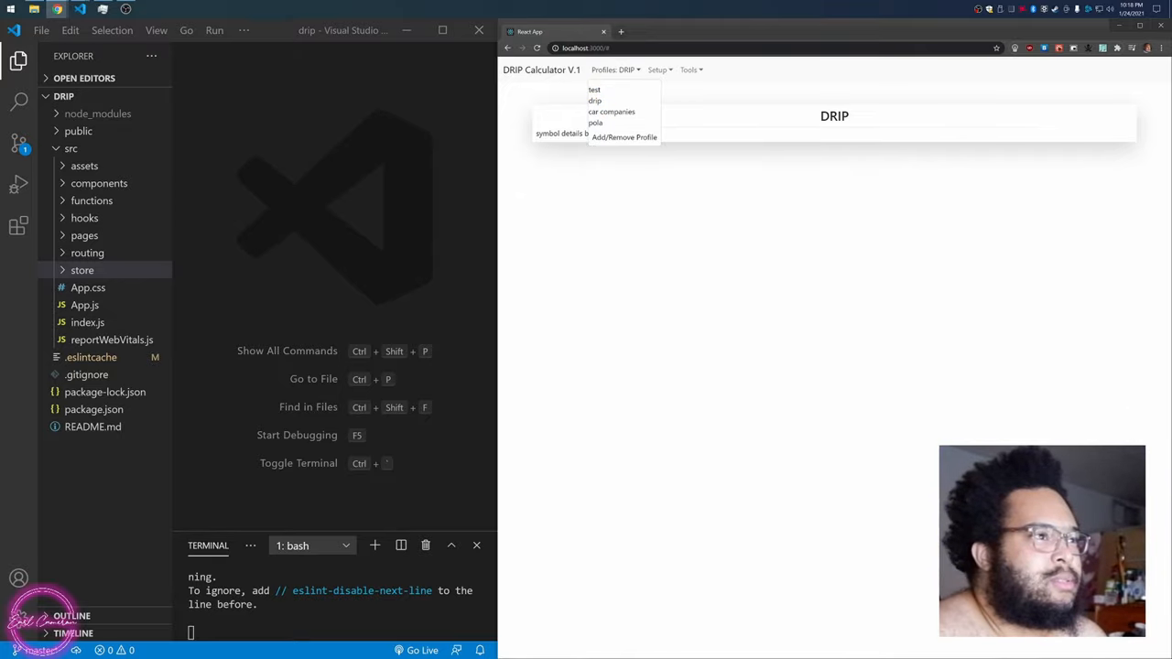
pyautogui.click(610, 111)
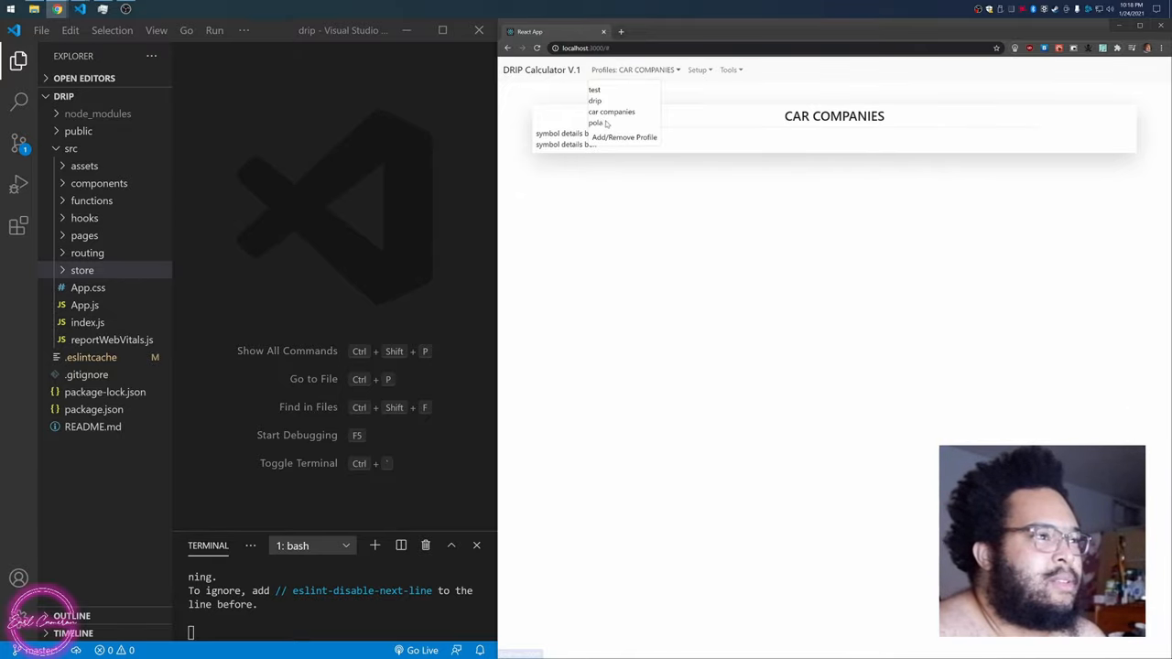
pyautogui.click(595, 123)
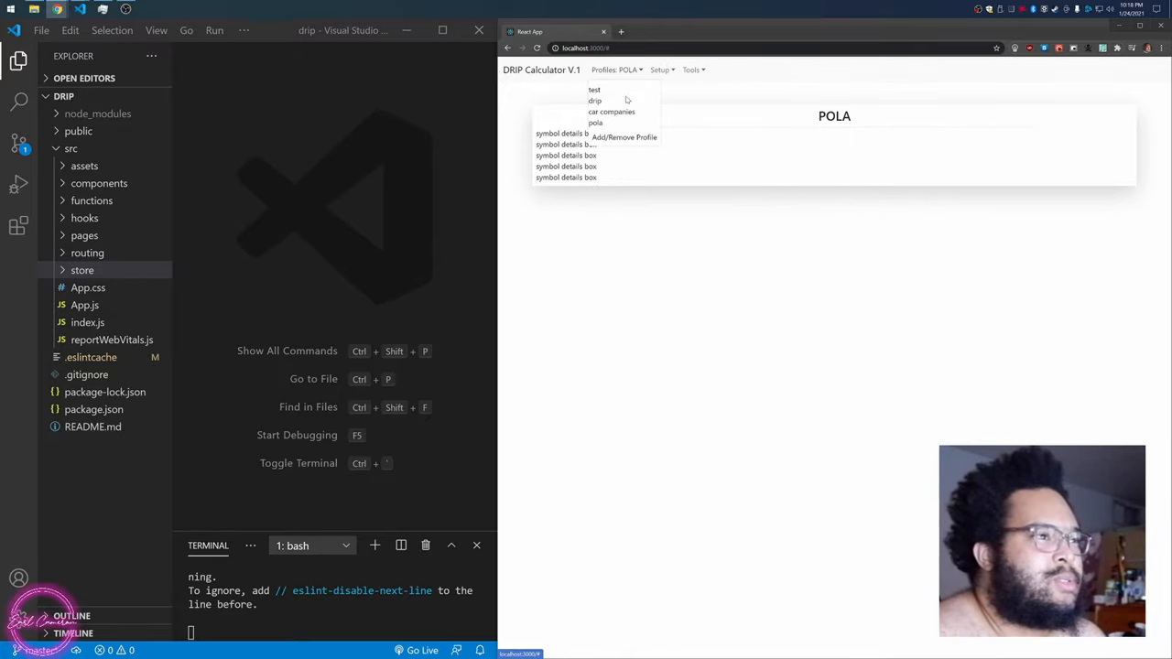
pyautogui.click(623, 137)
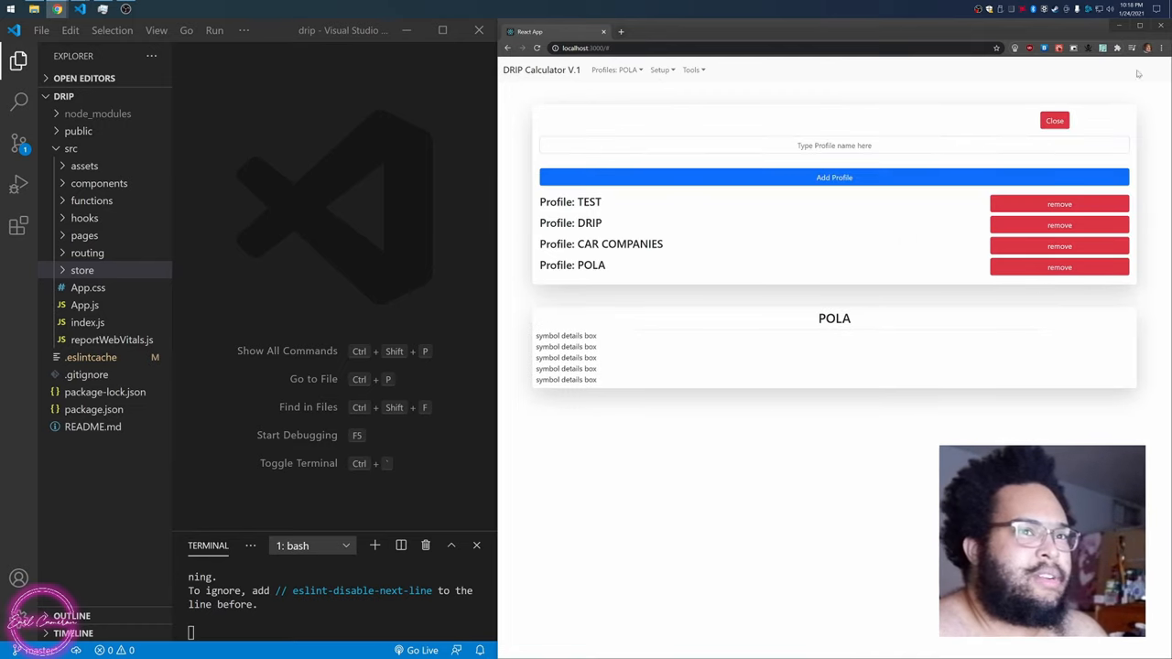
# - Inspect the Context.Provider store in React DevTools, showing currentProfile pola
pyautogui.click(834, 146)
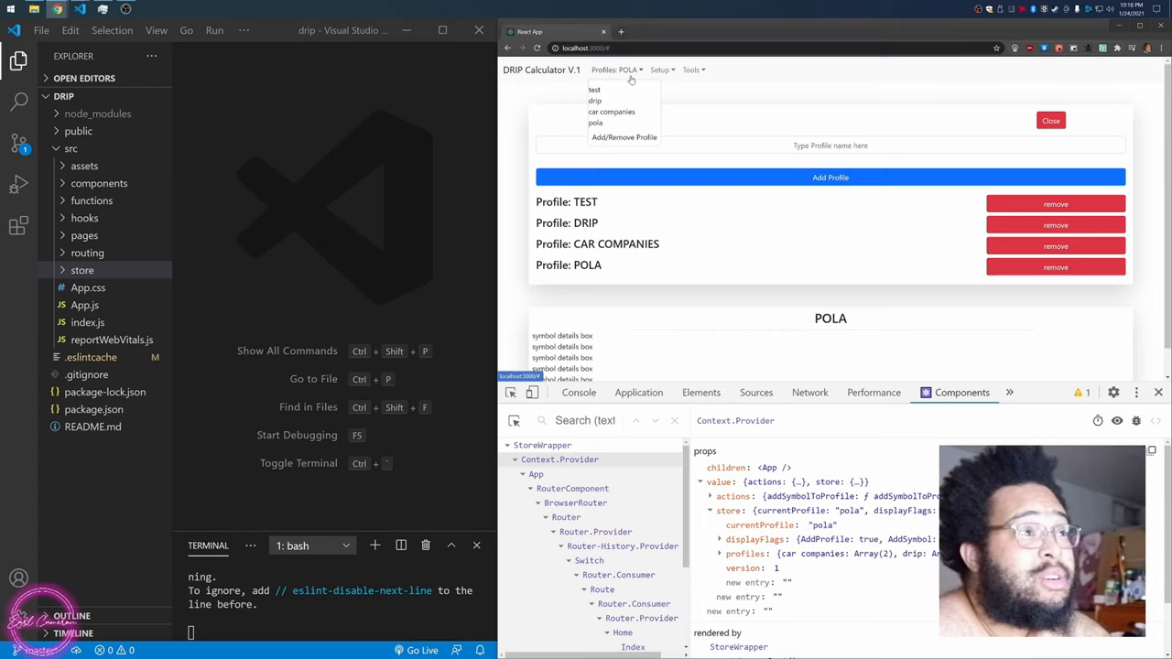
# - Switch the current profile back to test and check the inspected store
pyautogui.click(594, 89)
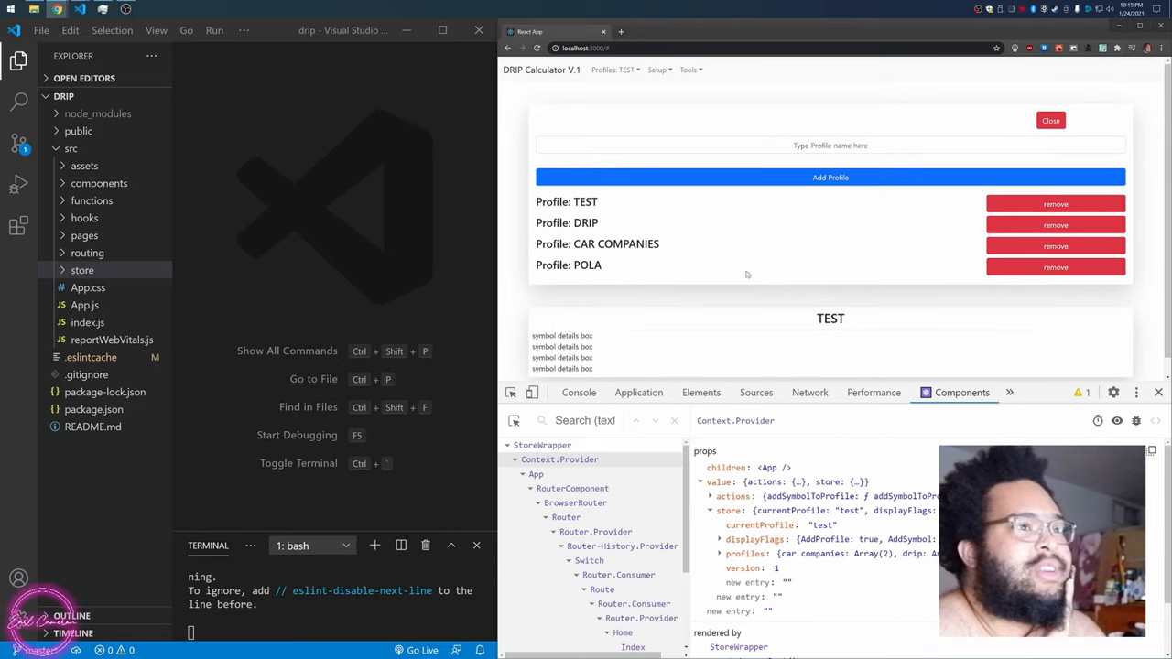
pyautogui.click(831, 145)
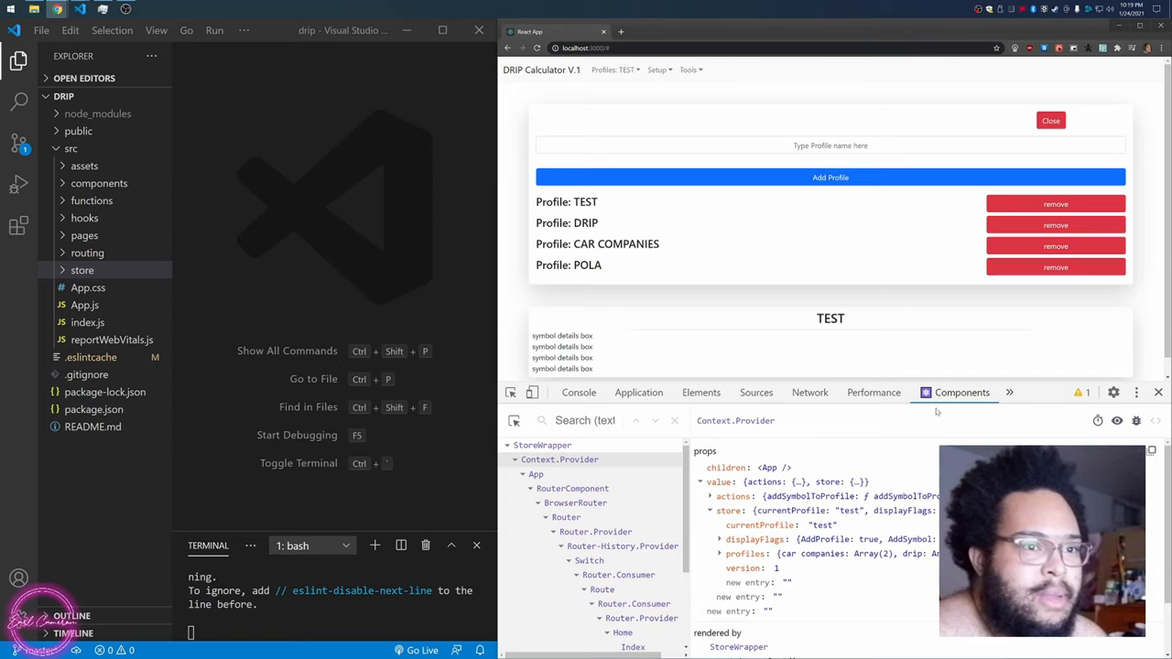
pyautogui.click(638, 392)
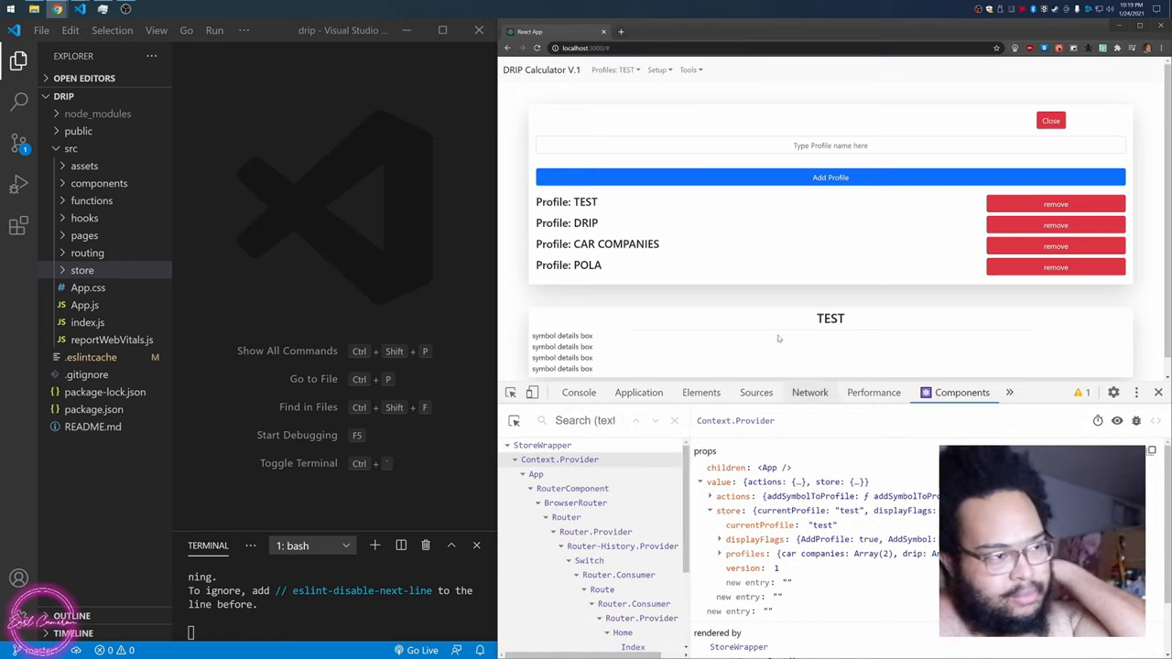
pyautogui.moveTo(1056, 283)
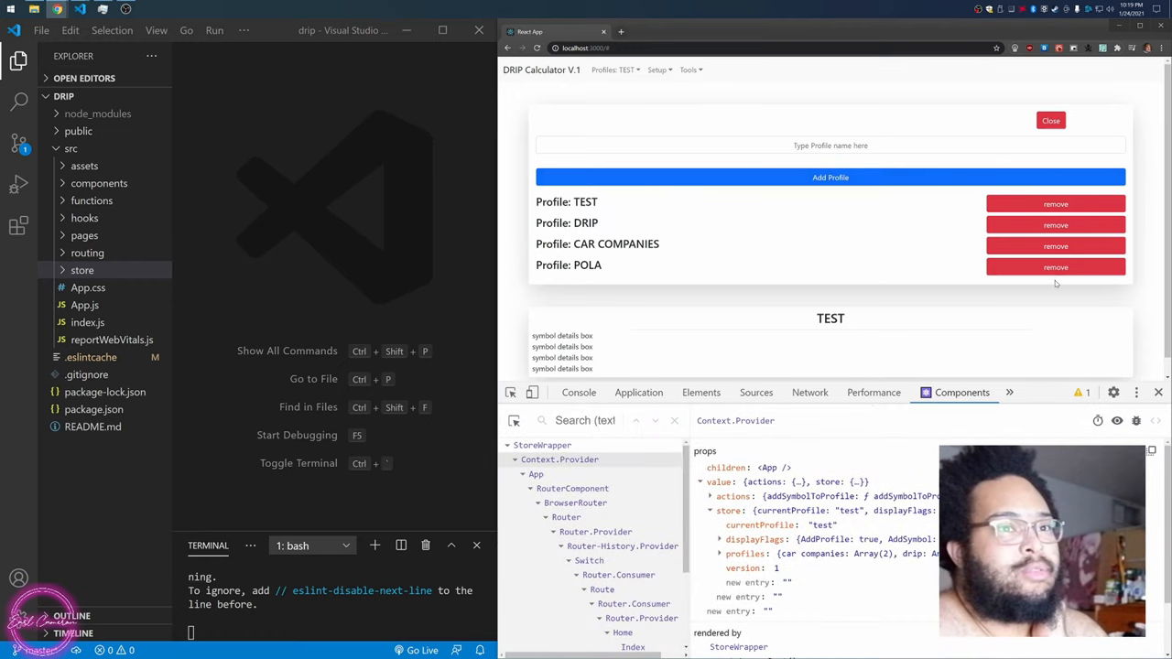
# - Remove Profile: POLA and add a new profile named 'POLA'
pyautogui.click(1056, 266)
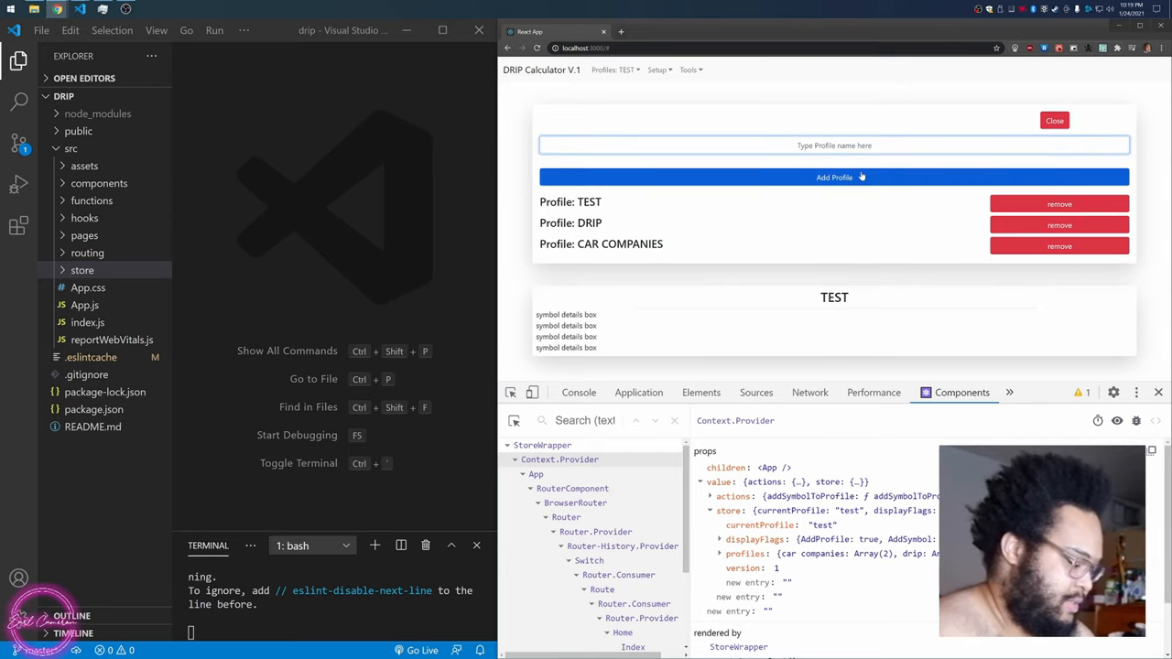
pyautogui.write('POLA')
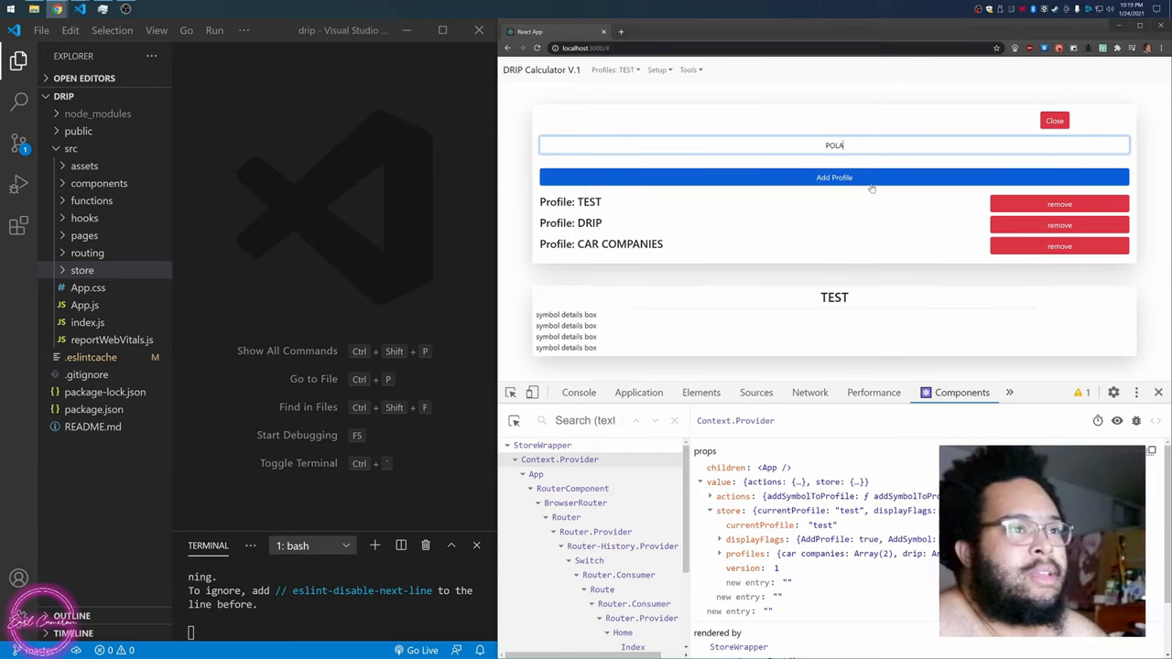
pyautogui.click(833, 177)
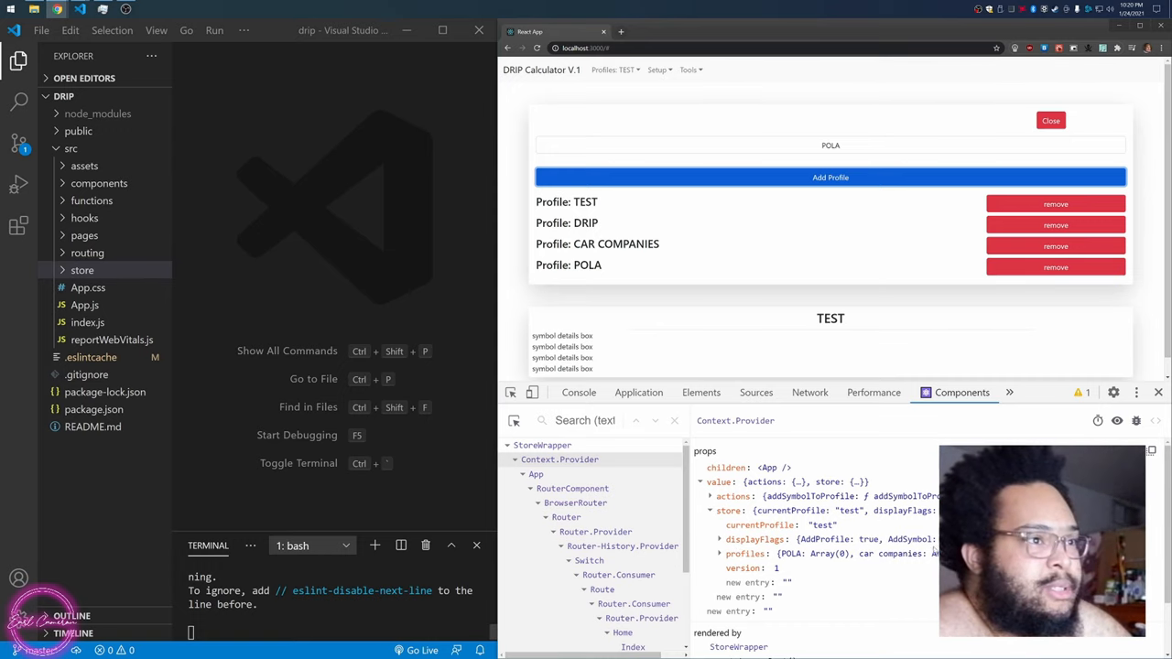
# - Pick POLA from the Profiles dropdown and start a symbol search for it
pyautogui.click(1050, 120)
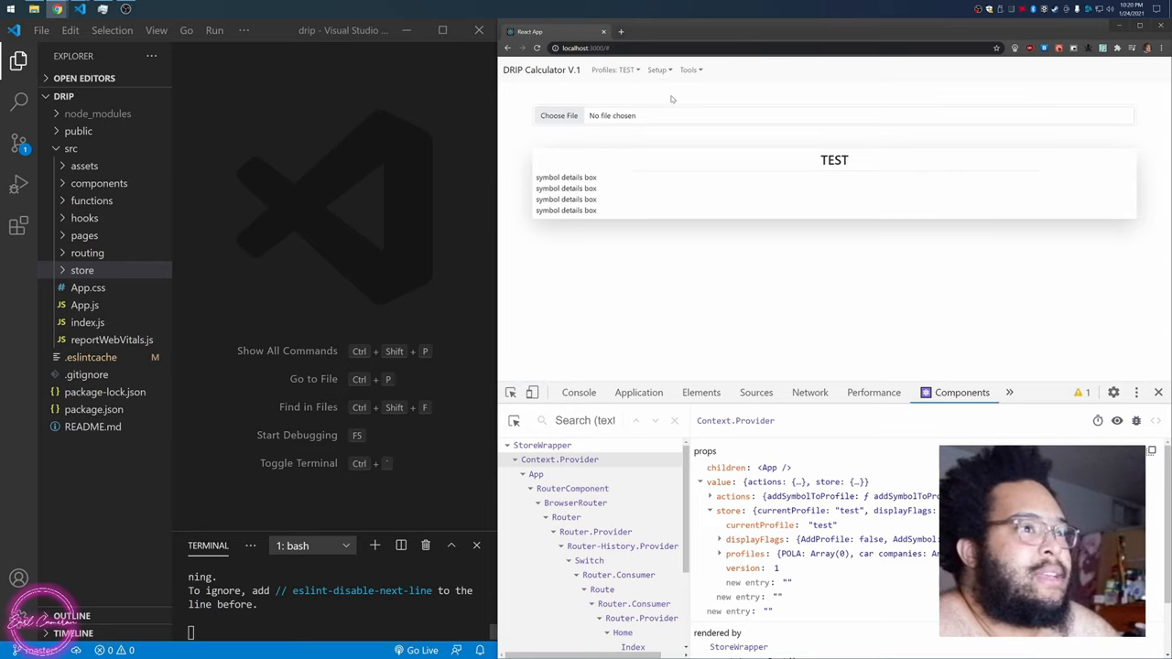
pyautogui.click(615, 69)
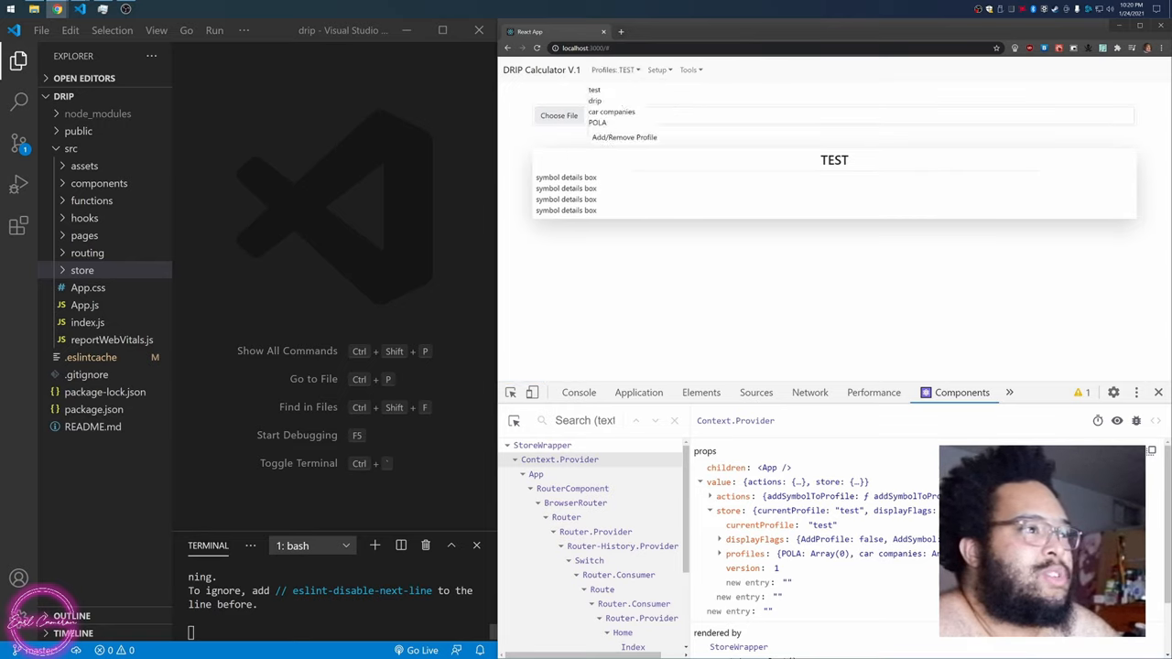
pyautogui.click(597, 122)
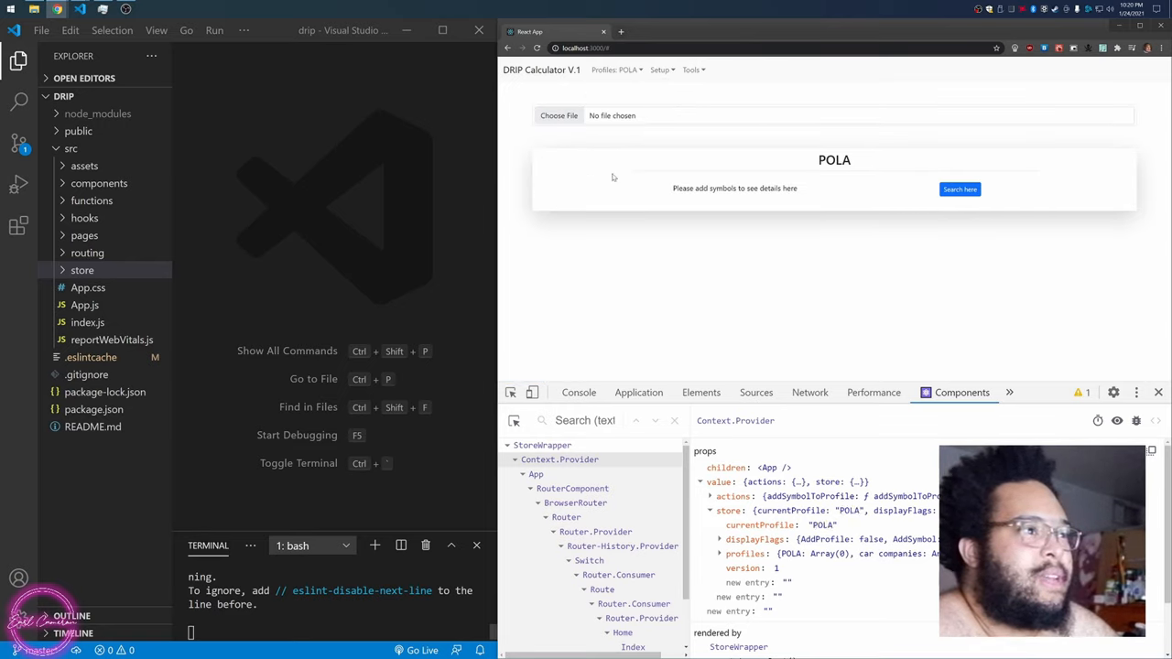
pyautogui.moveTo(588, 149)
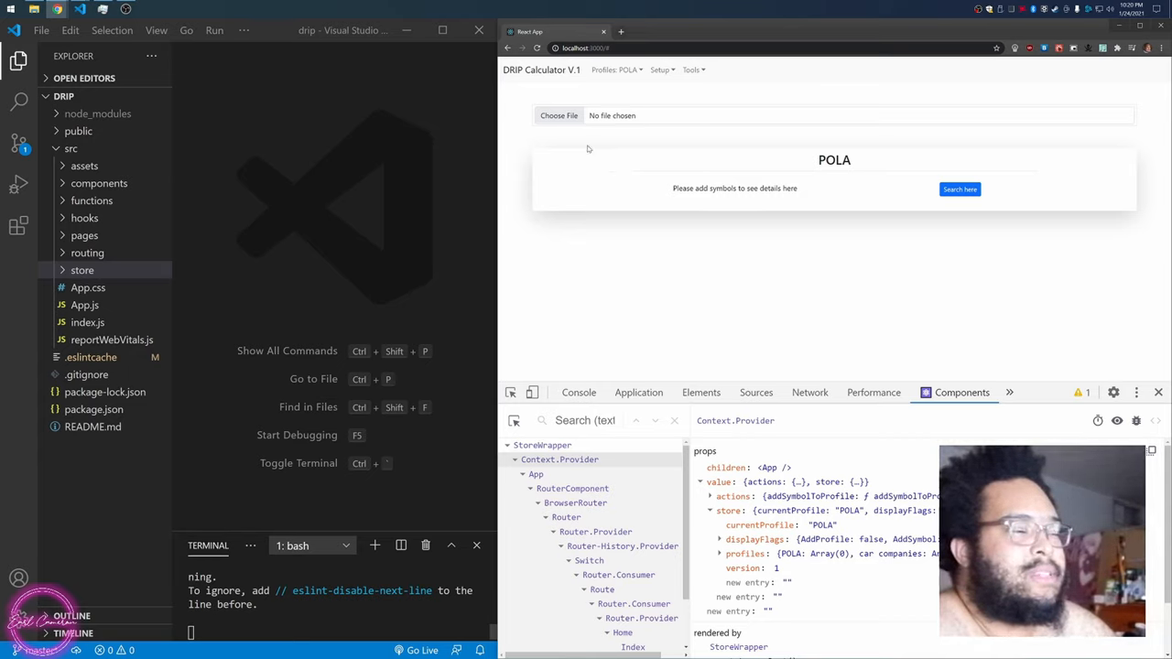
pyautogui.click(960, 189)
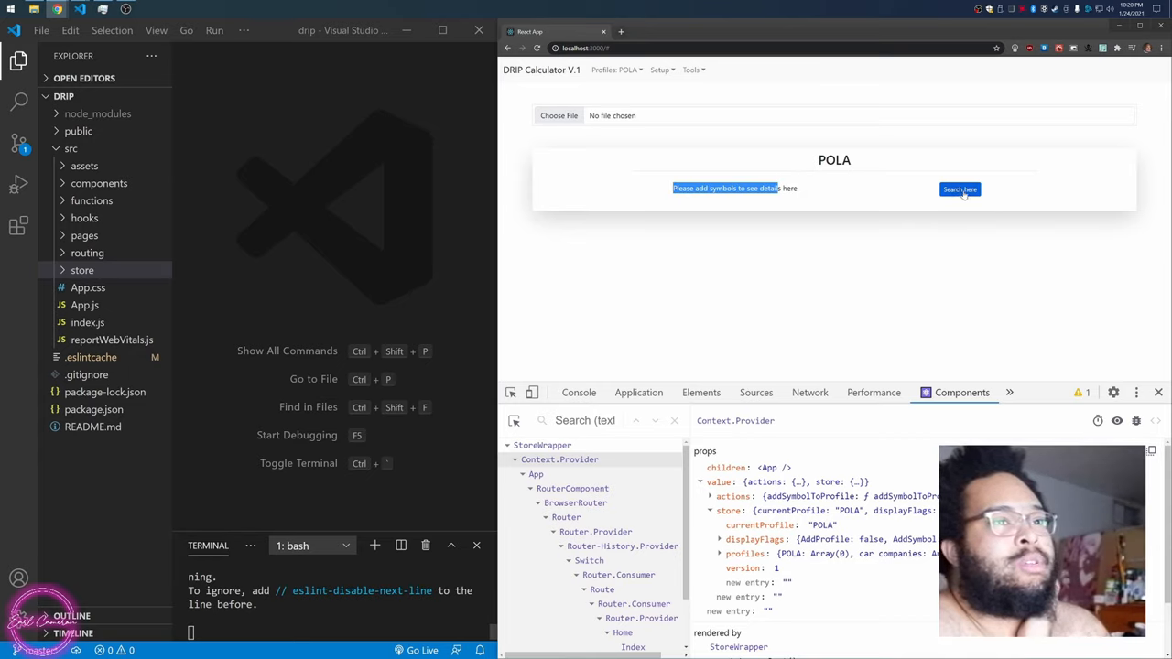
pyautogui.click(960, 189)
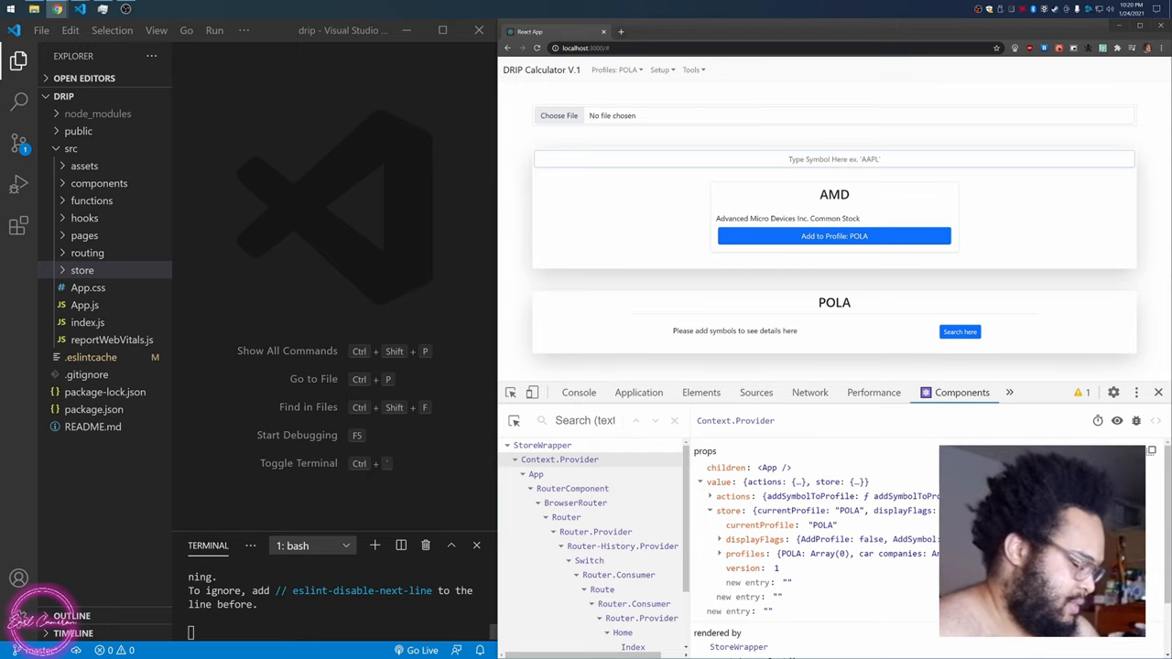
# - Search 'aapl' and add AAPL to POLA, removing and re-adding it as a test
pyautogui.write('aapl')
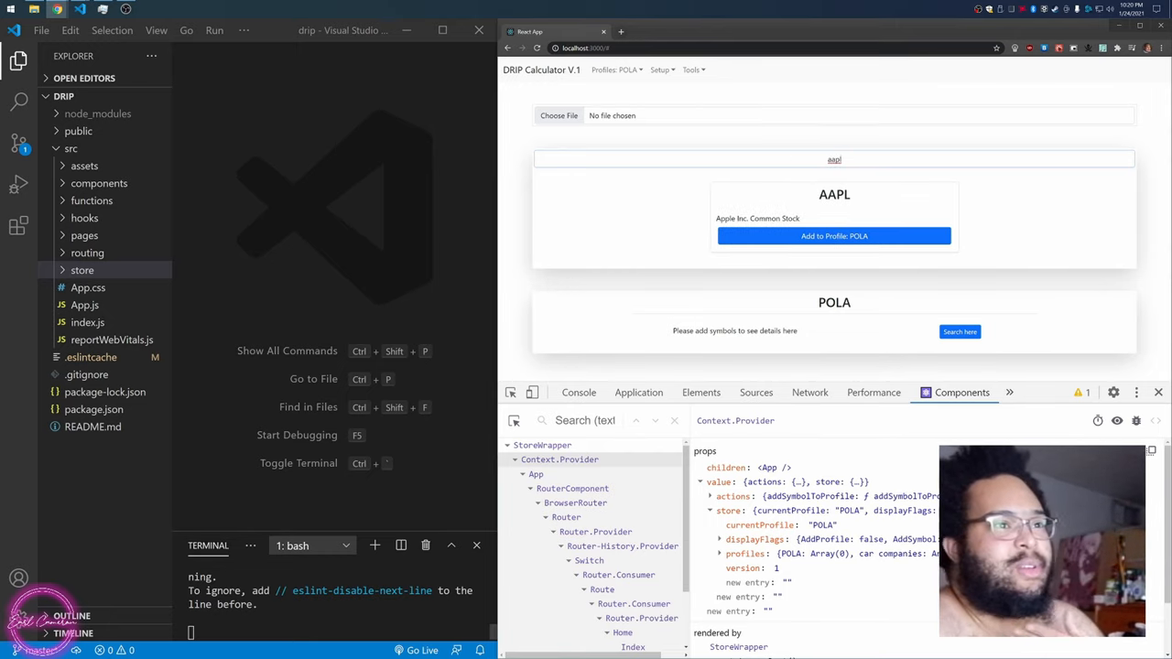
pyautogui.click(833, 237)
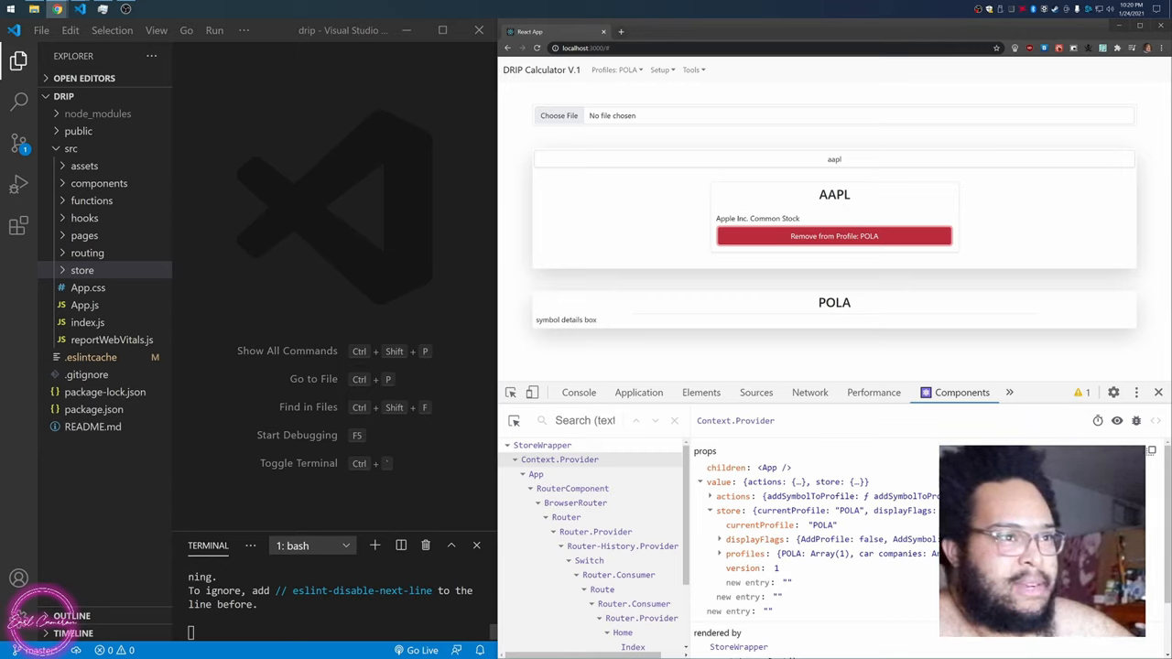
pyautogui.moveTo(810, 150)
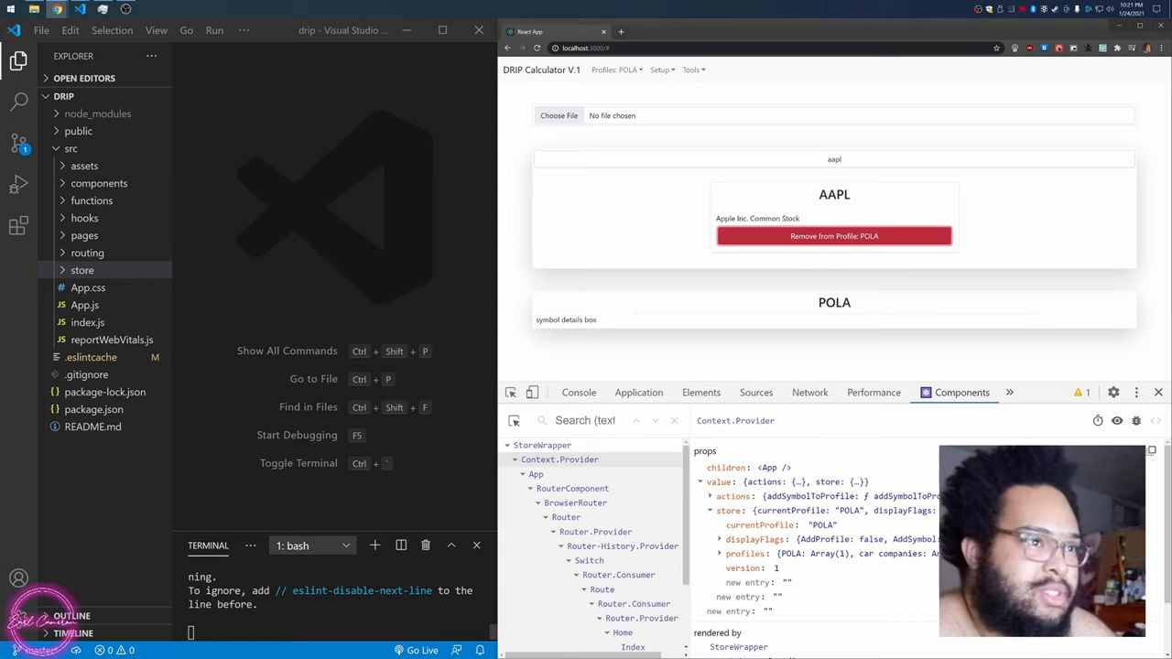
pyautogui.click(834, 236)
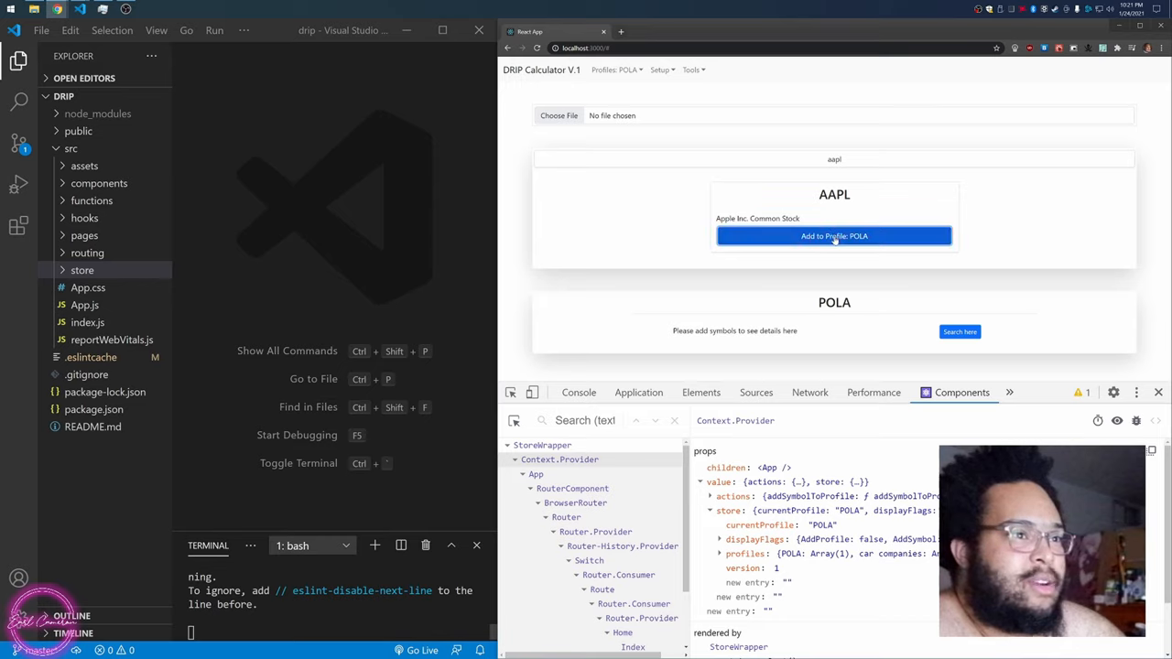
pyautogui.moveTo(607, 366)
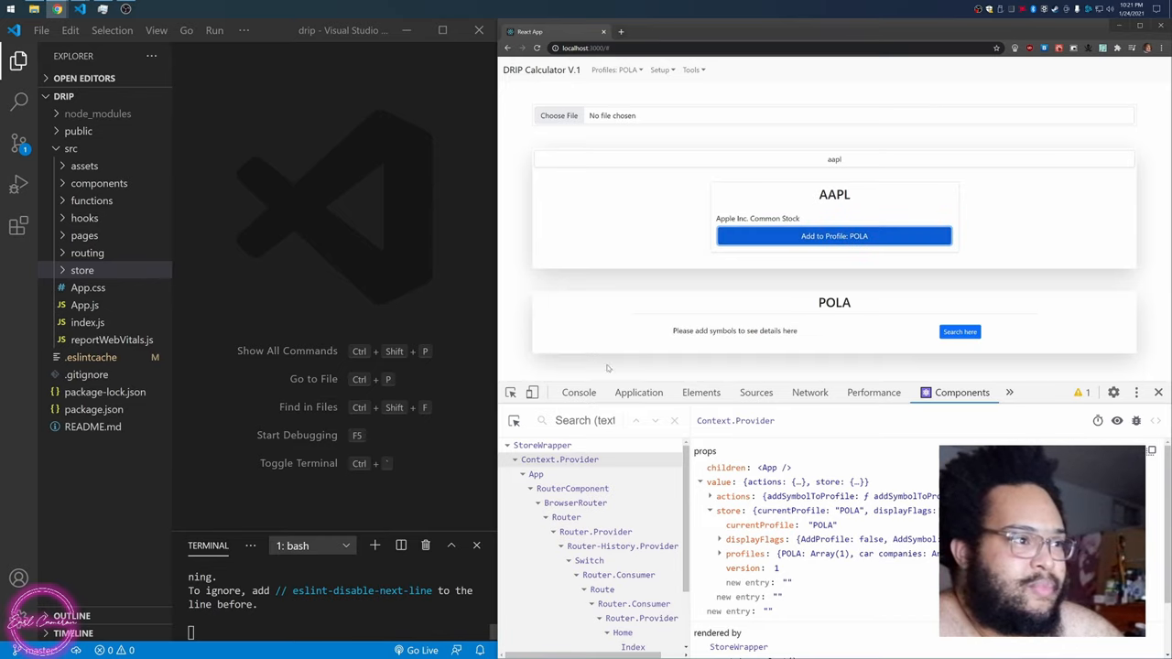
pyautogui.click(833, 236)
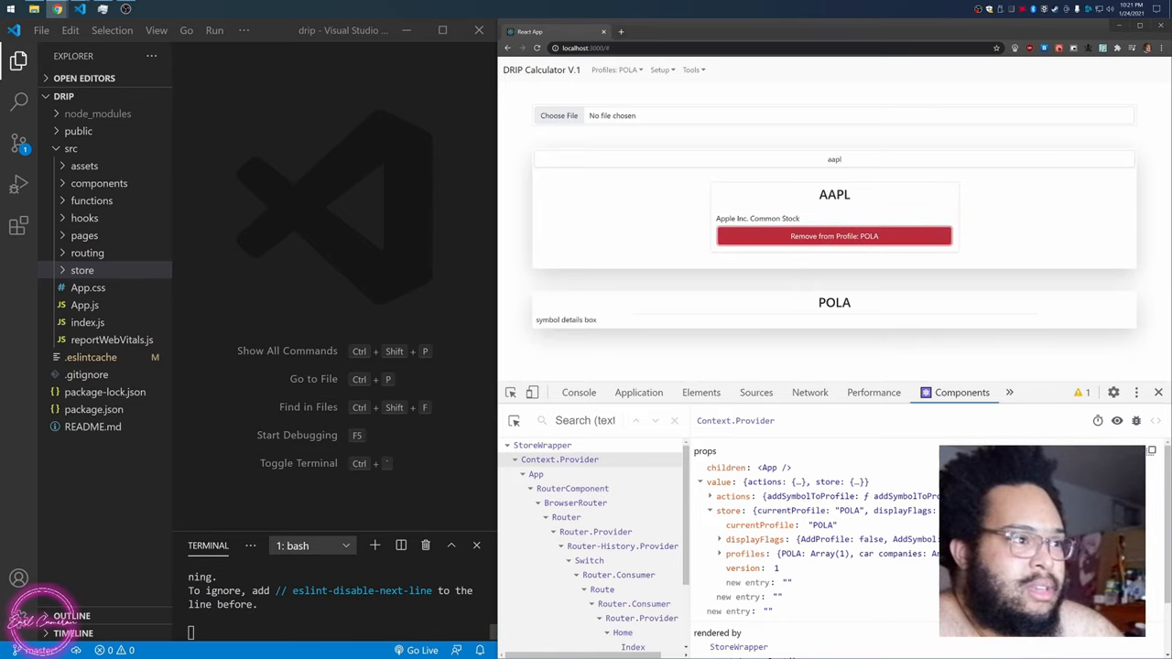
pyautogui.doubleClick(565, 319)
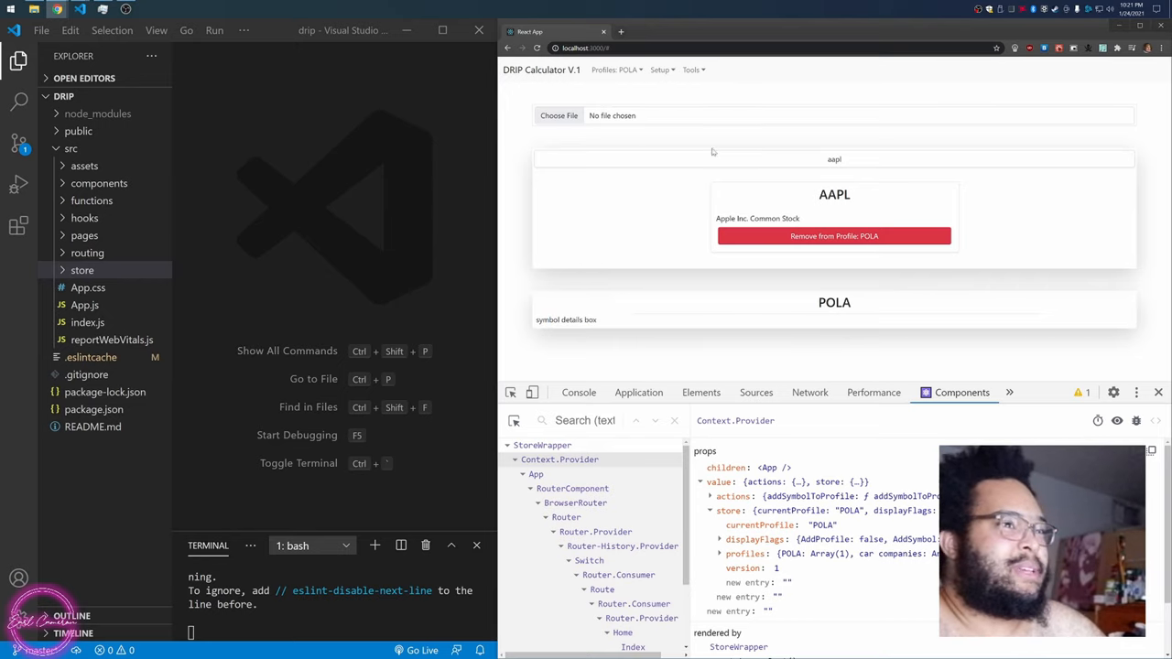
# - Search and add AMD and INTC to the POLA profile
pyautogui.write('amd')
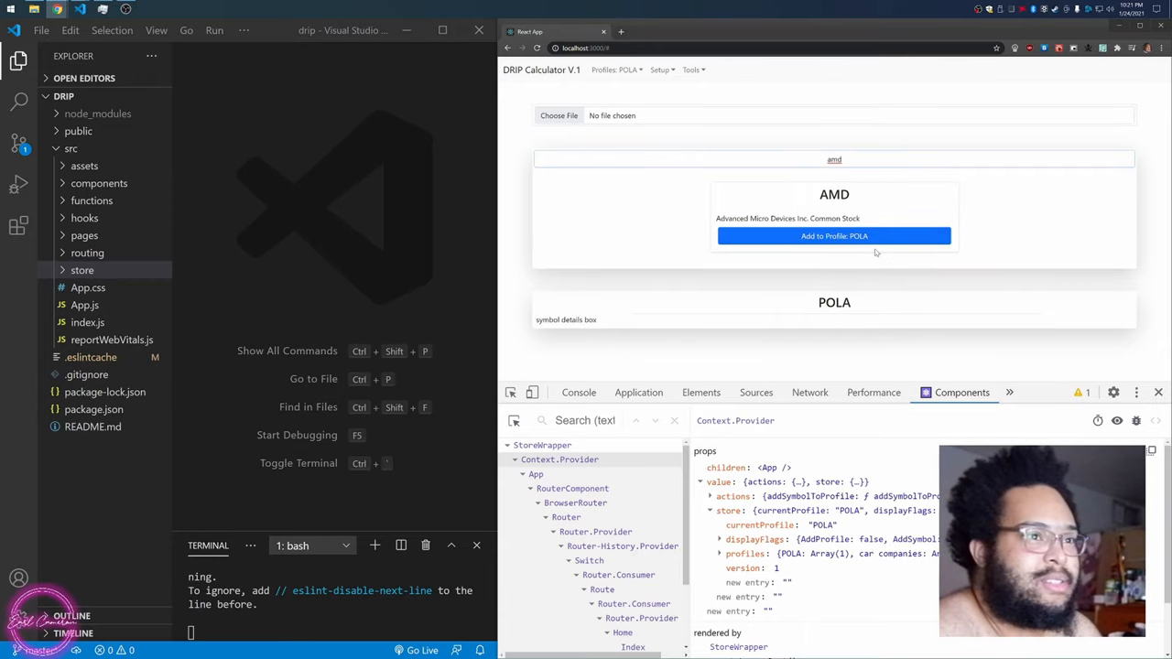
pyautogui.click(834, 236)
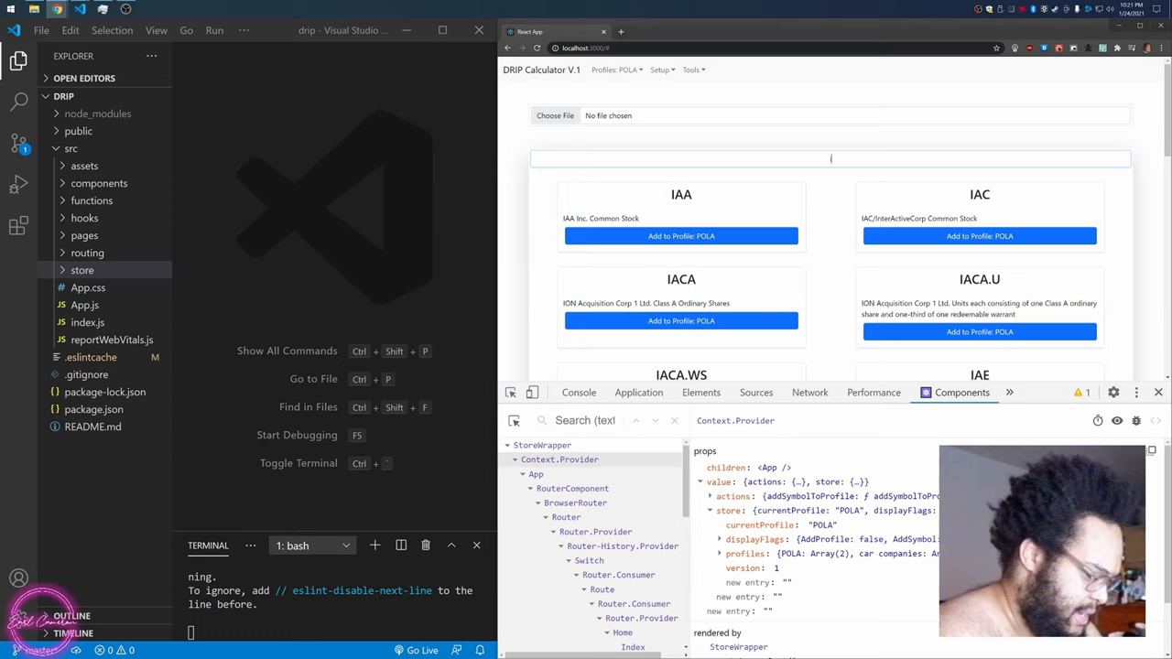
pyautogui.write('intc')
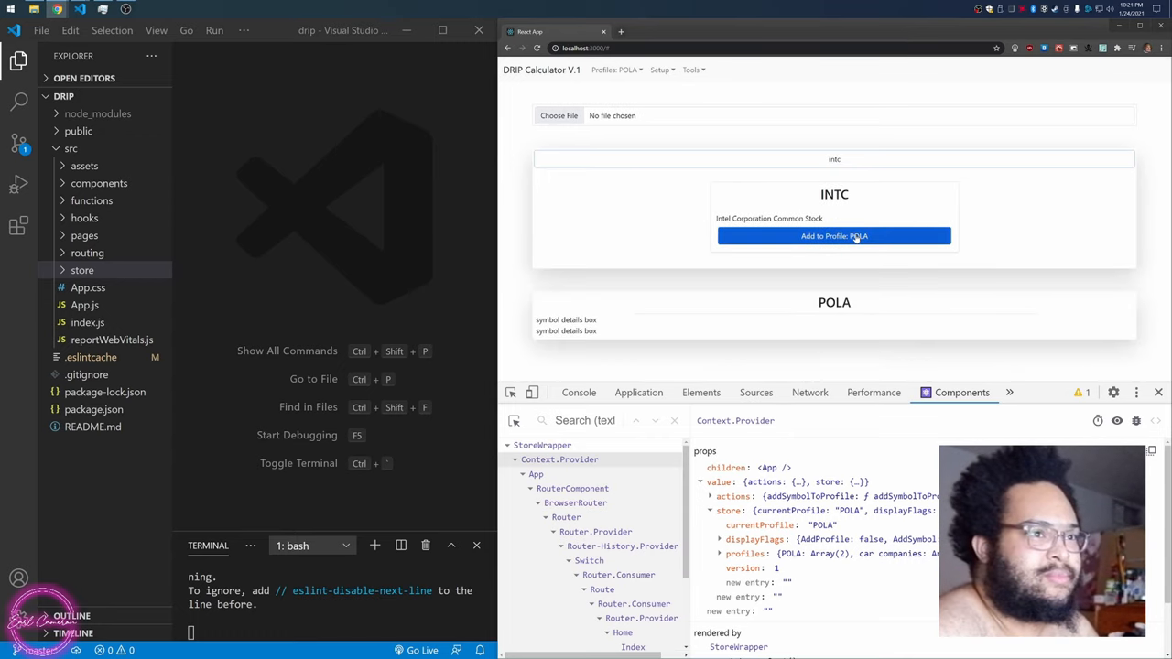
pyautogui.click(834, 236)
pyautogui.write('GME')
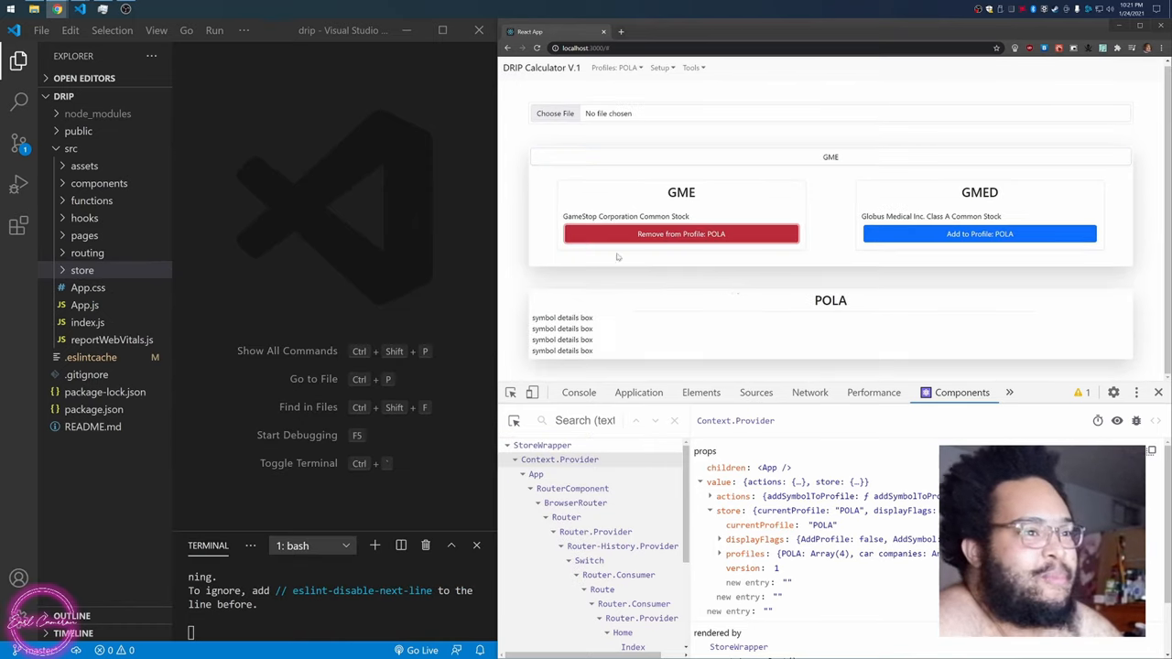
# - Expand store > profiles to list POLA's AAPL, AMD, INTC and GME symbols
pyautogui.doubleClick(830, 301)
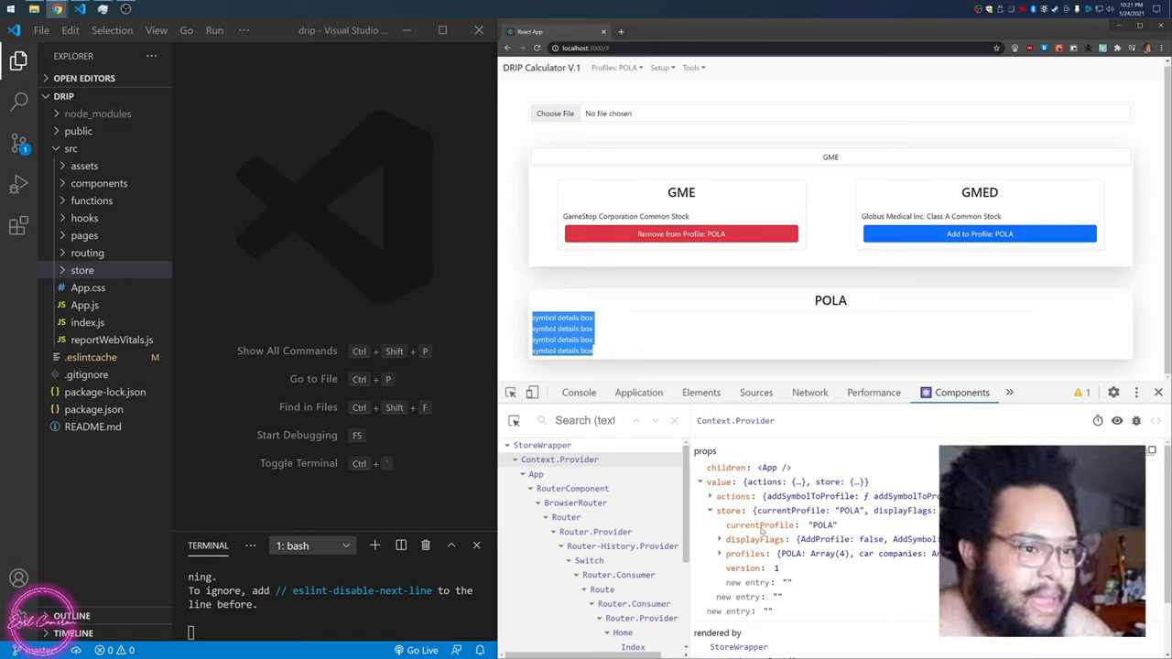
pyautogui.click(720, 553)
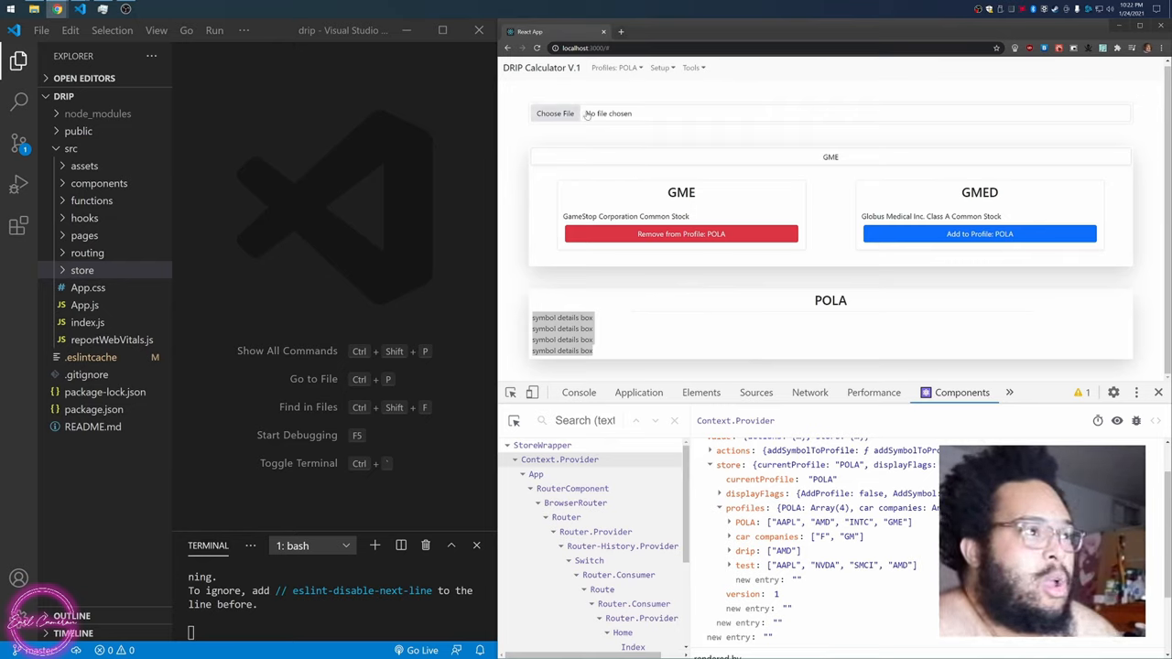
pyautogui.moveTo(500, 194)
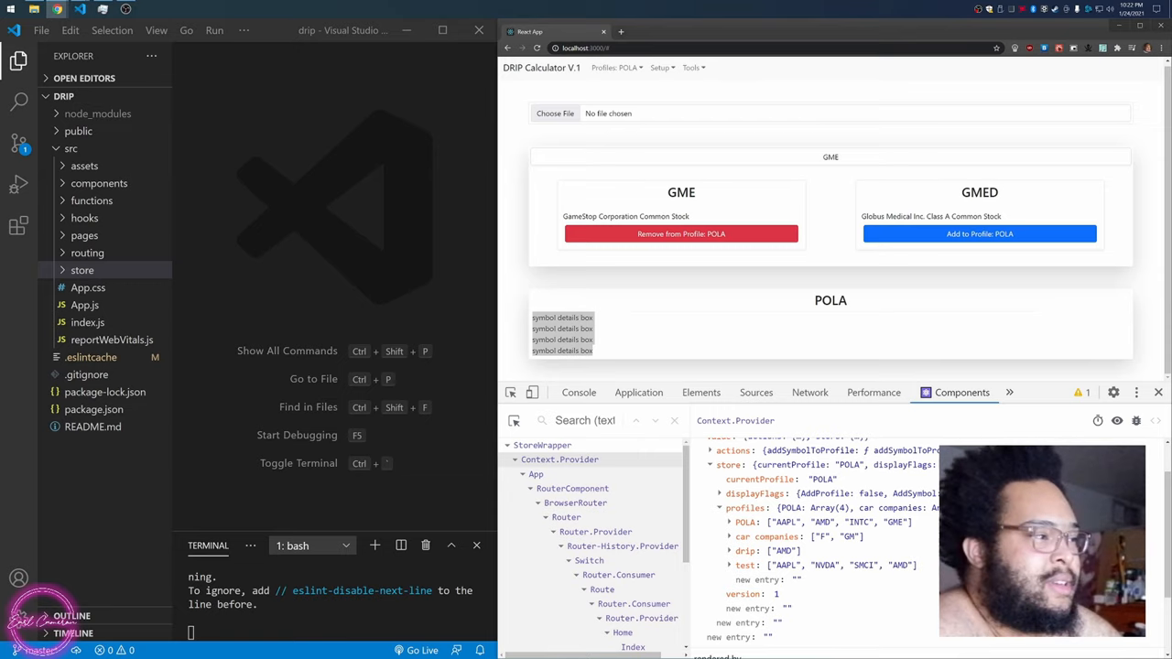
pyautogui.moveTo(740, 462)
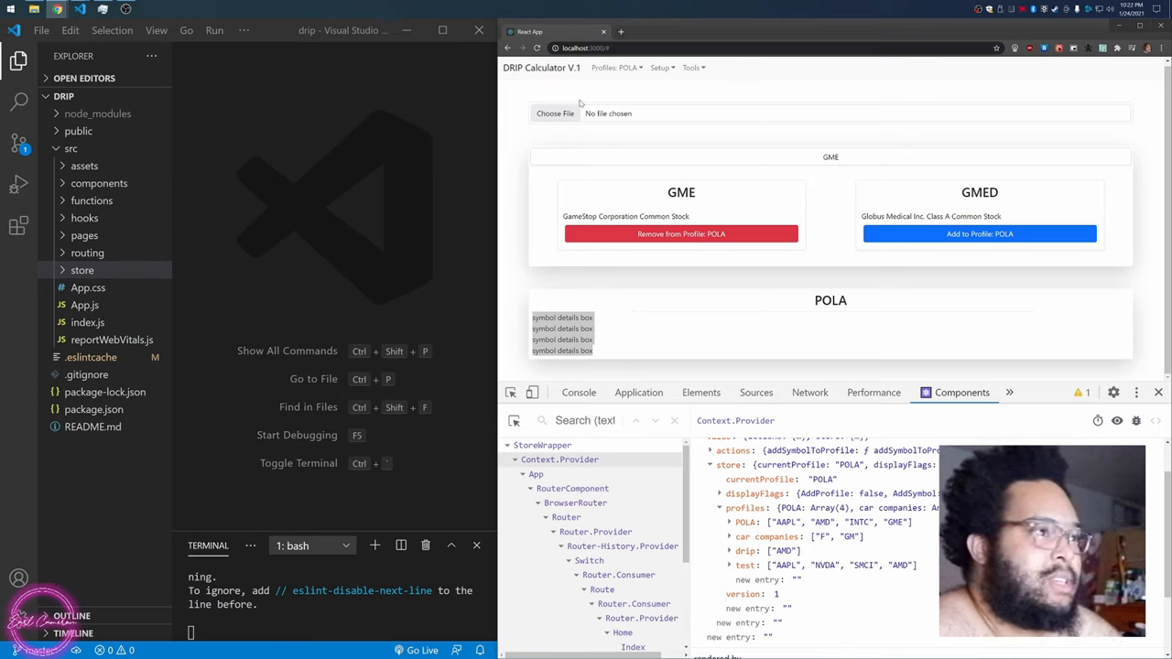
# - Upload the nasdaq_screener CSV and view the symbols and profiles keys in Local Storage
pyautogui.click(556, 113)
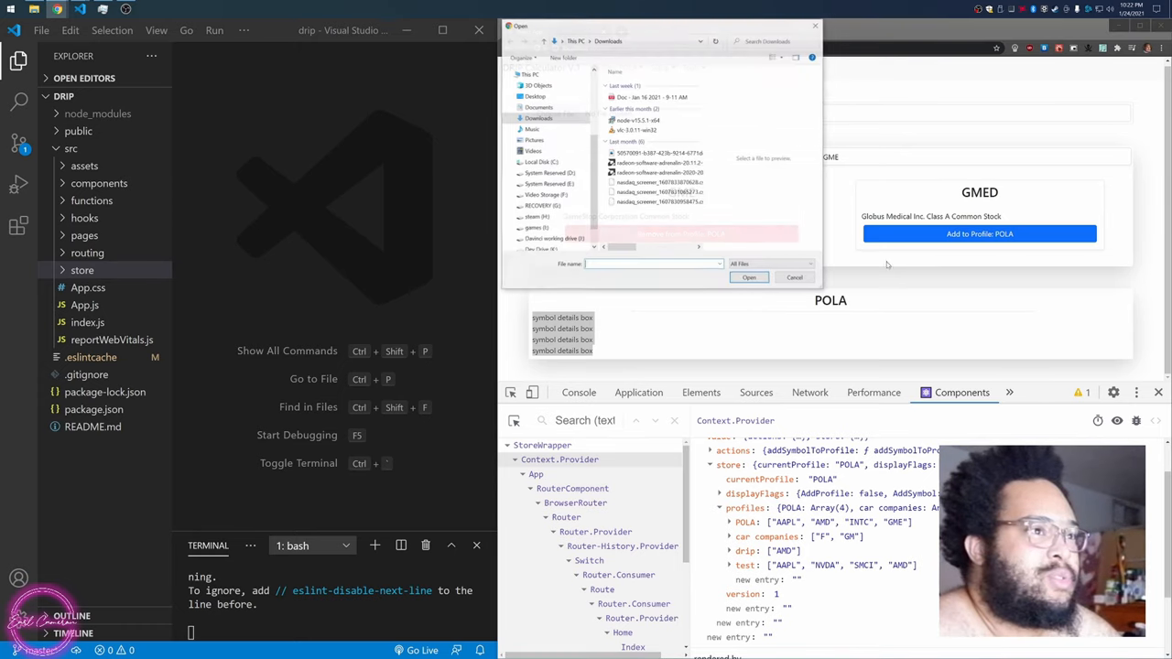
pyautogui.click(659, 182)
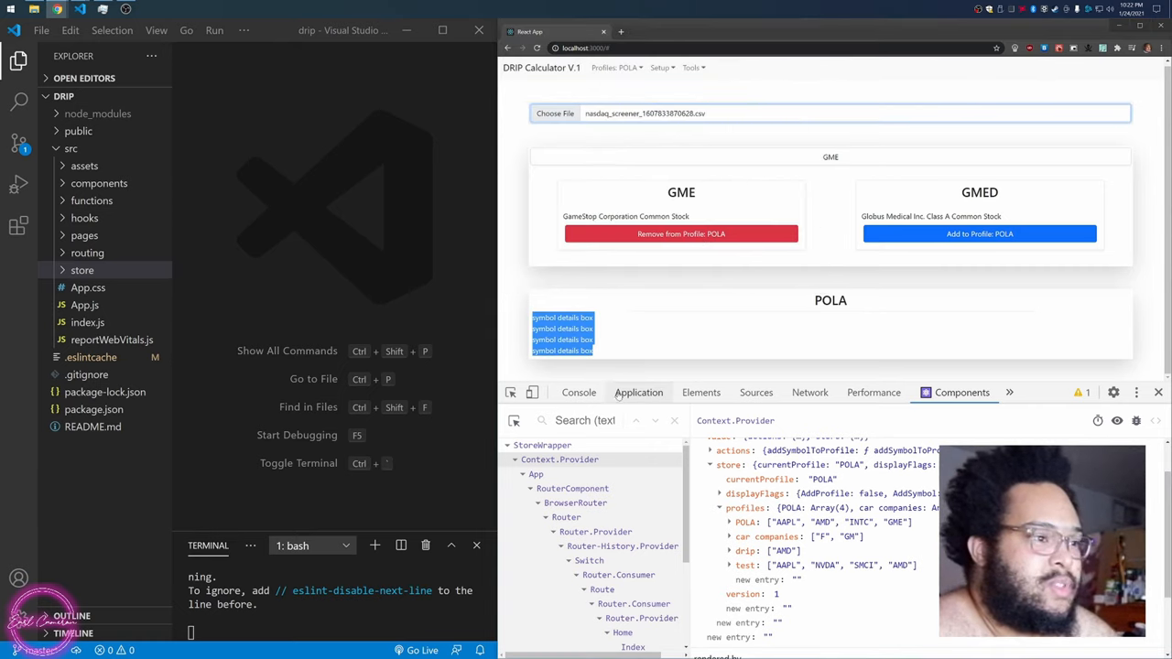
pyautogui.click(638, 392)
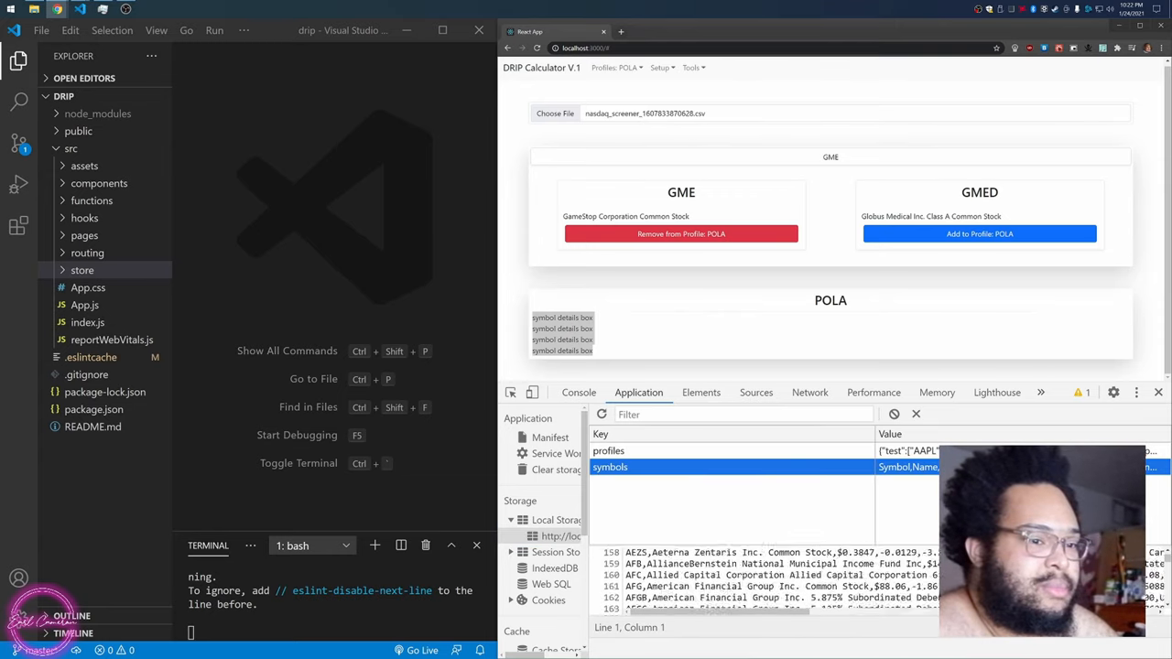
pyautogui.click(609, 450)
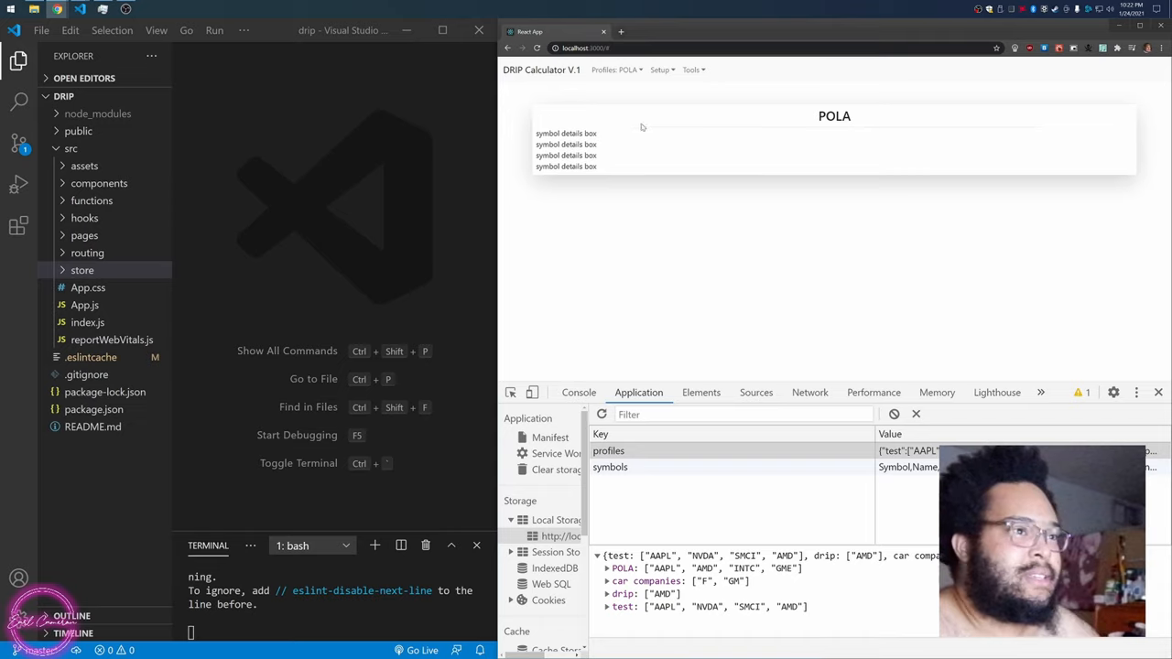
pyautogui.moveTo(614, 214)
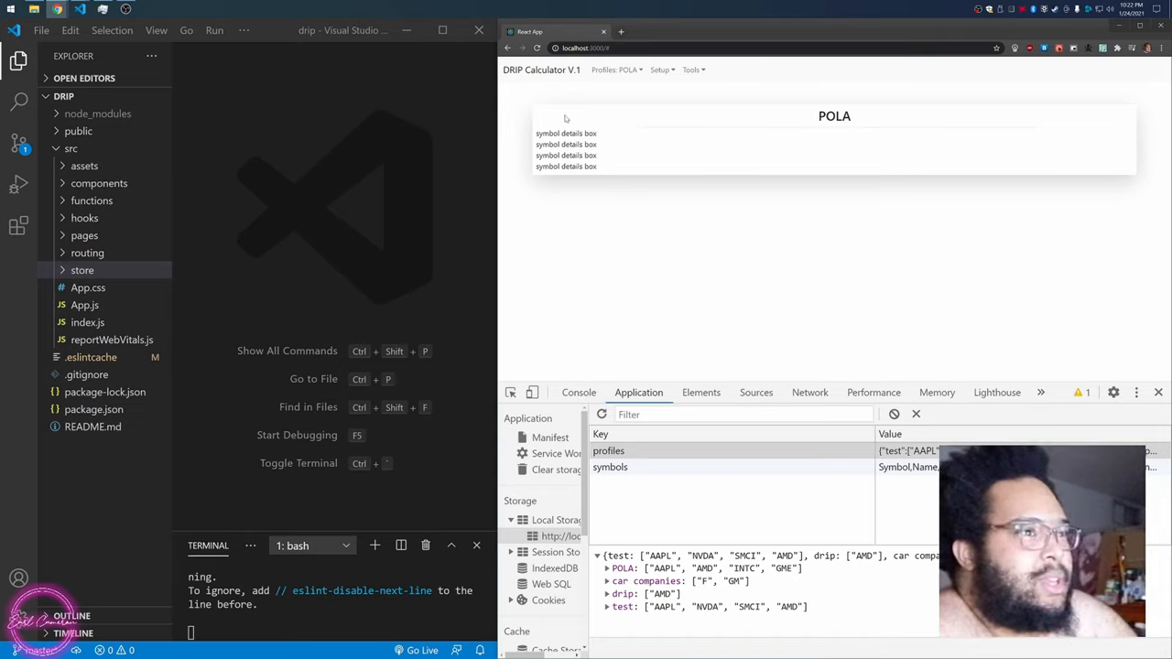
pyautogui.moveTo(931, 317)
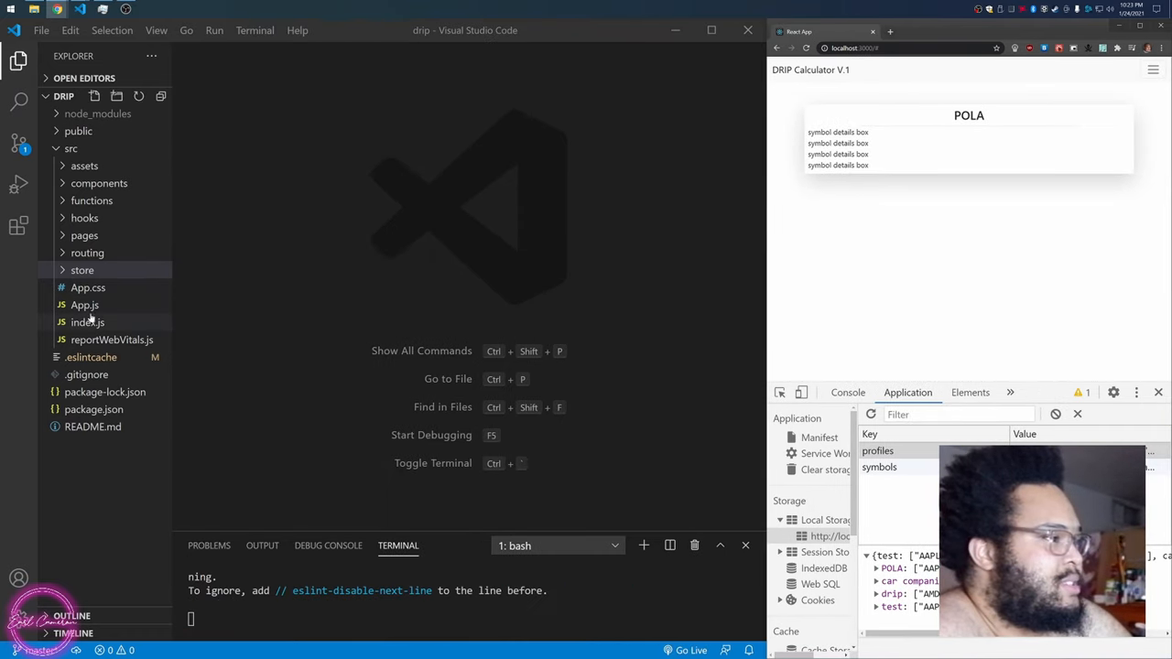
# - Open index.js, then pages/Home.jsx in the VS Code Explorer
pyautogui.click(87, 322)
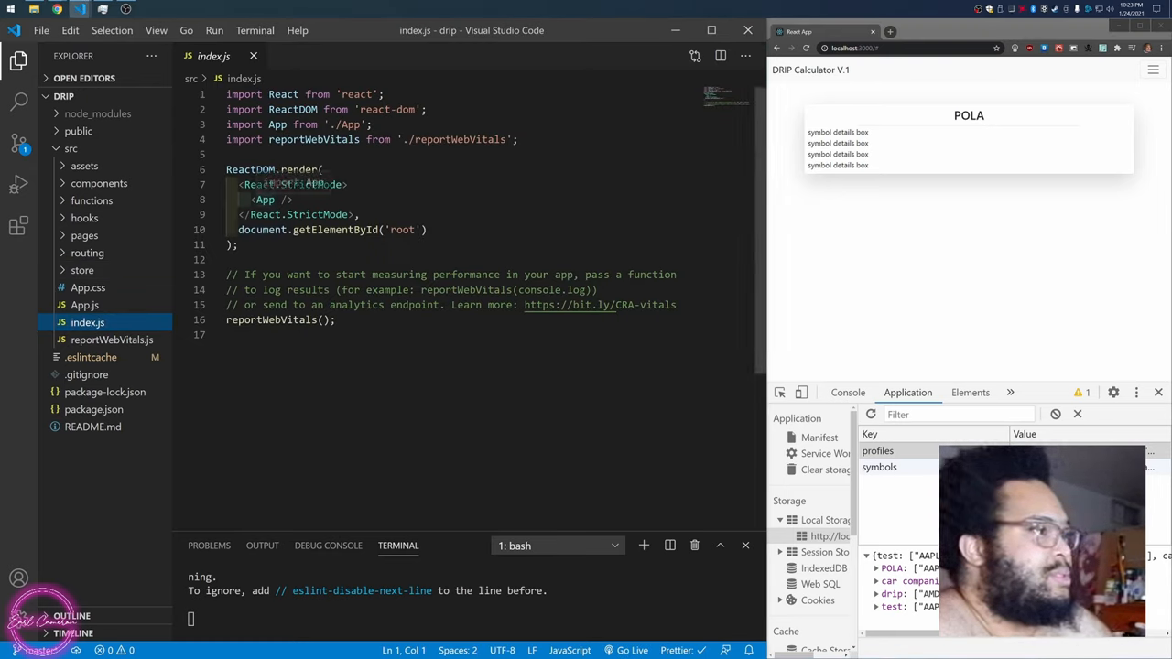
pyautogui.click(265, 200)
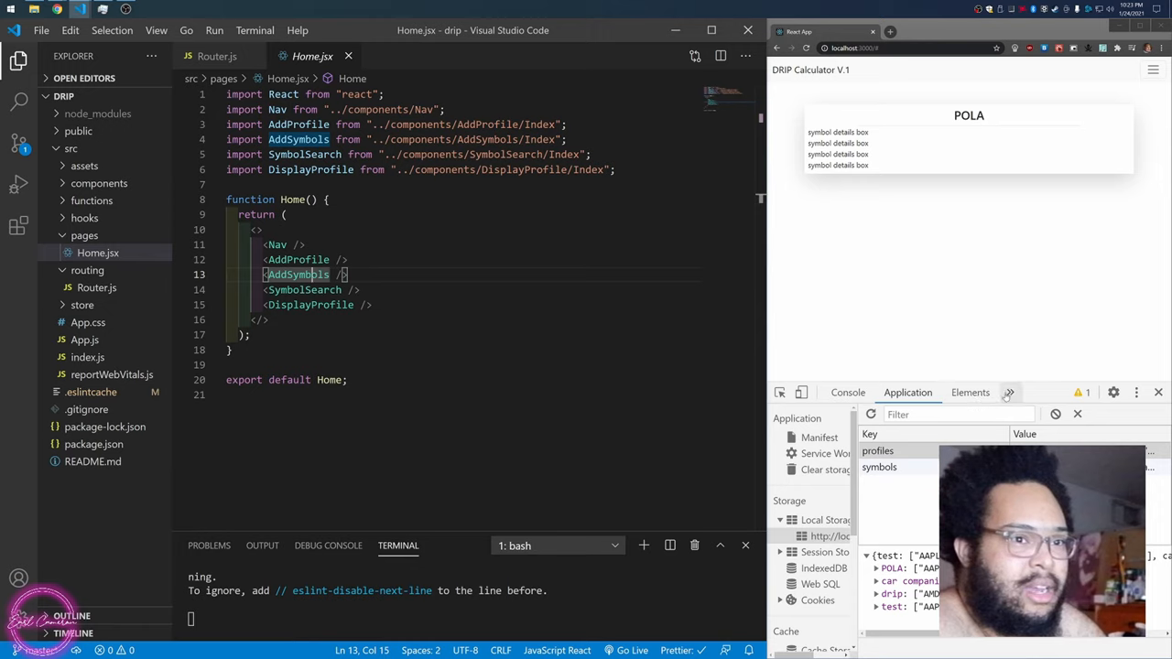
# - Inspect component state, expand the app's Profiles/Setup/Tools menu, and close Home.jsx and Router.js
pyautogui.click(994, 392)
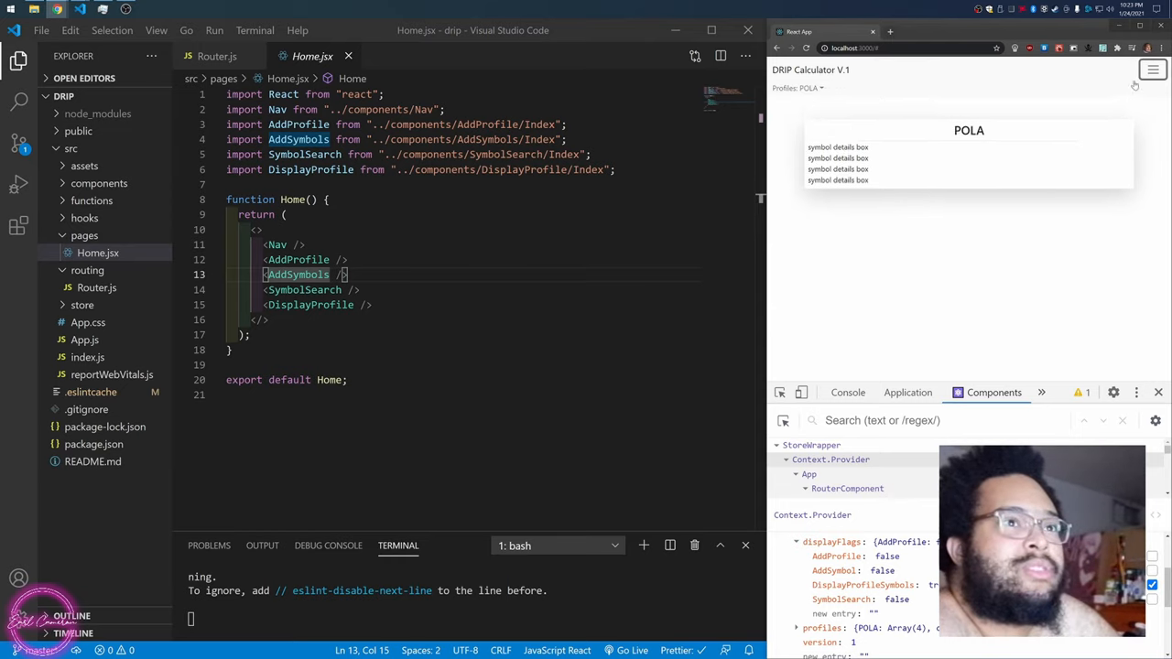
pyautogui.click(1153, 70)
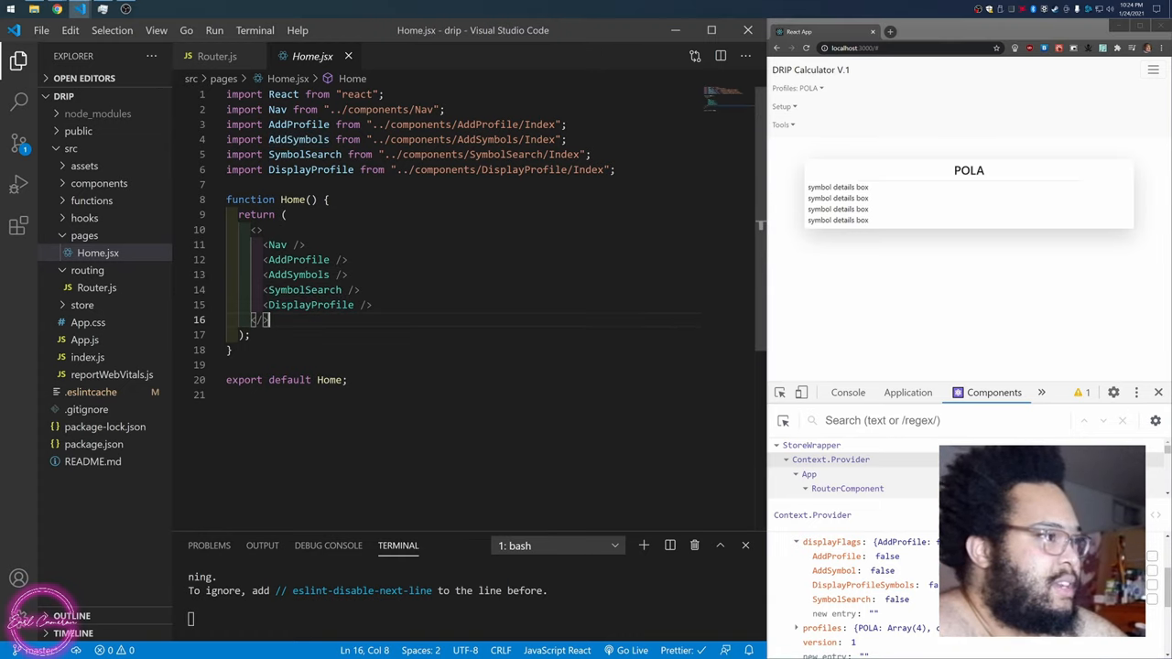
pyautogui.click(348, 56)
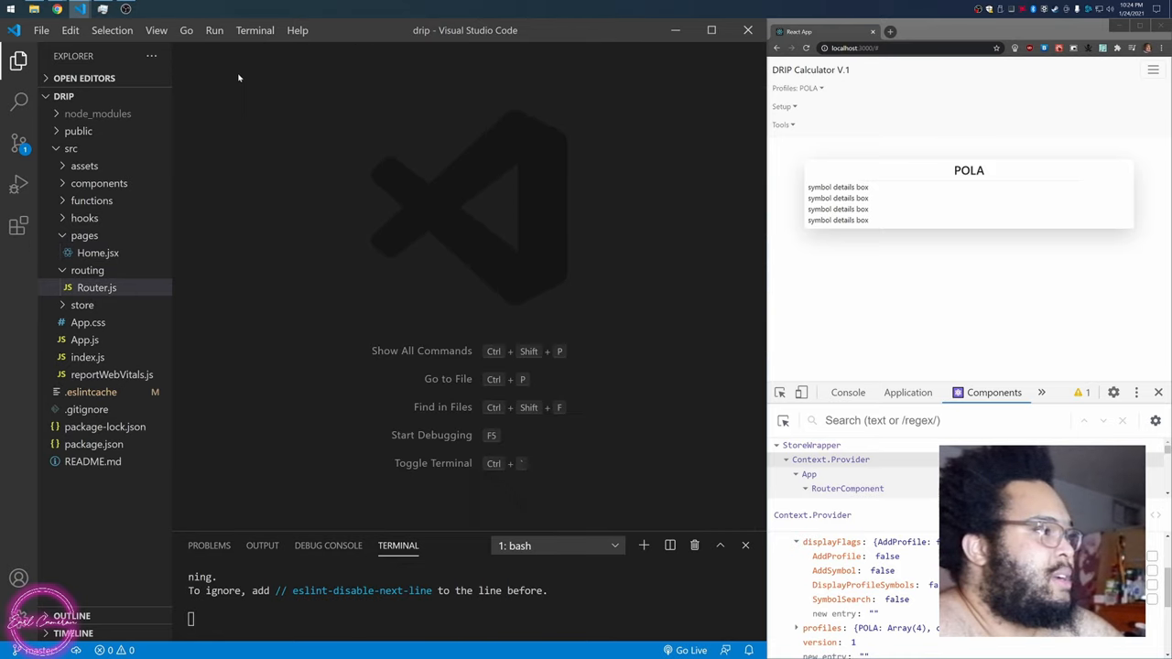
# - Reveal the CSV under assets, then open components > AddProfile > Index.jsx
pyautogui.click(84, 236)
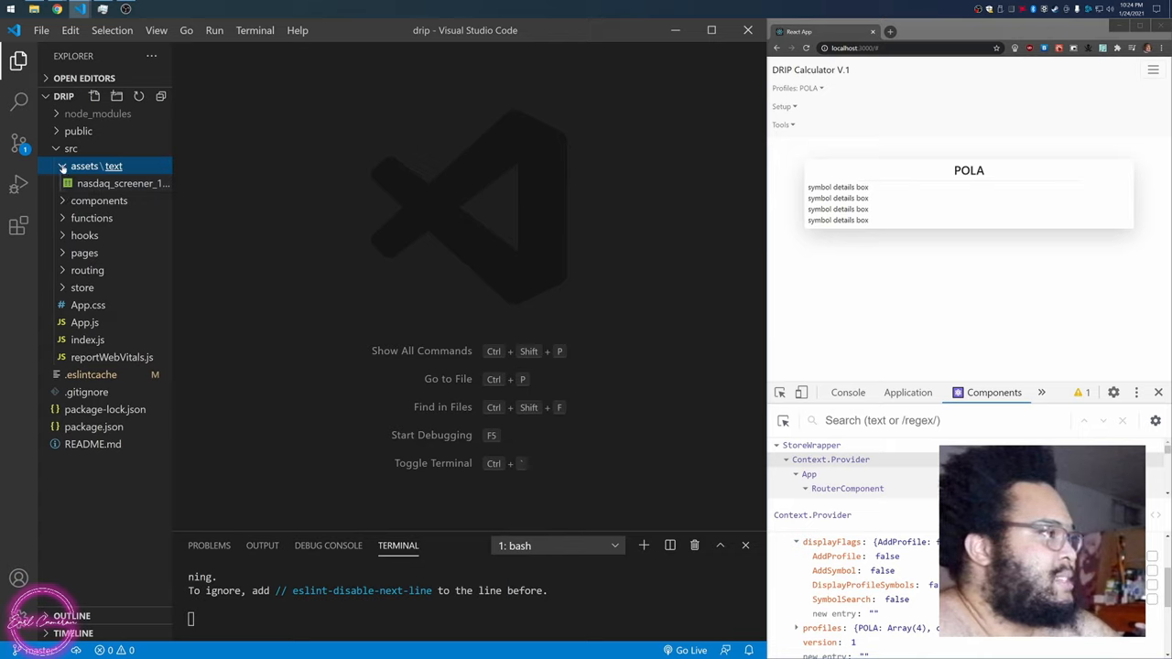
pyautogui.click(99, 182)
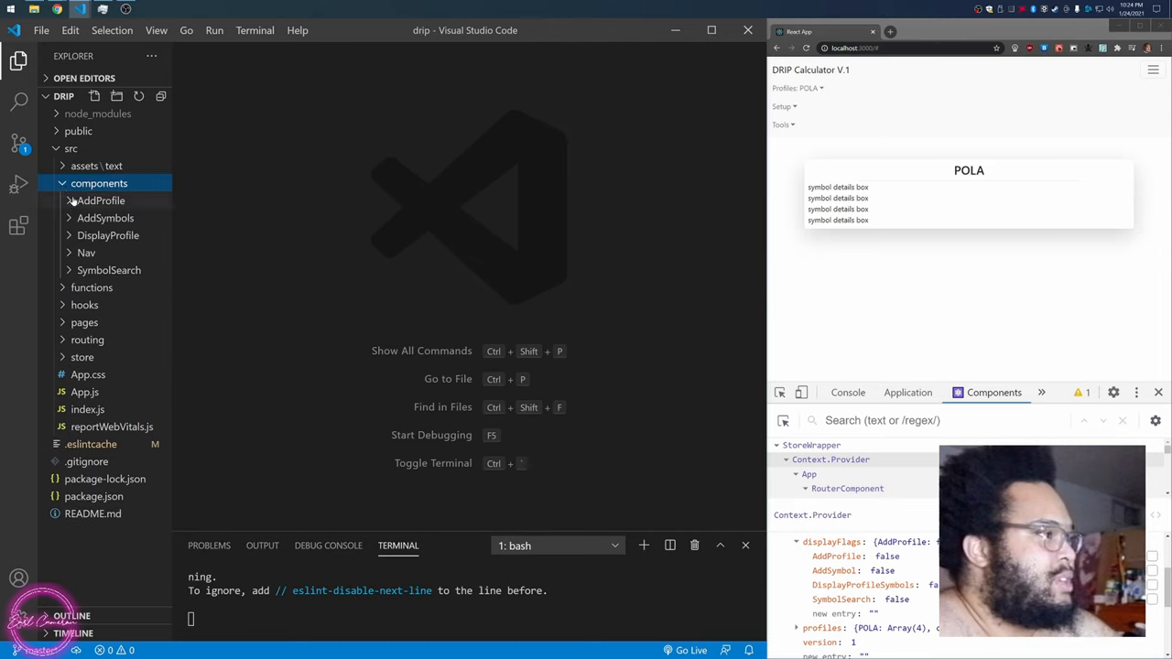
pyautogui.click(101, 201)
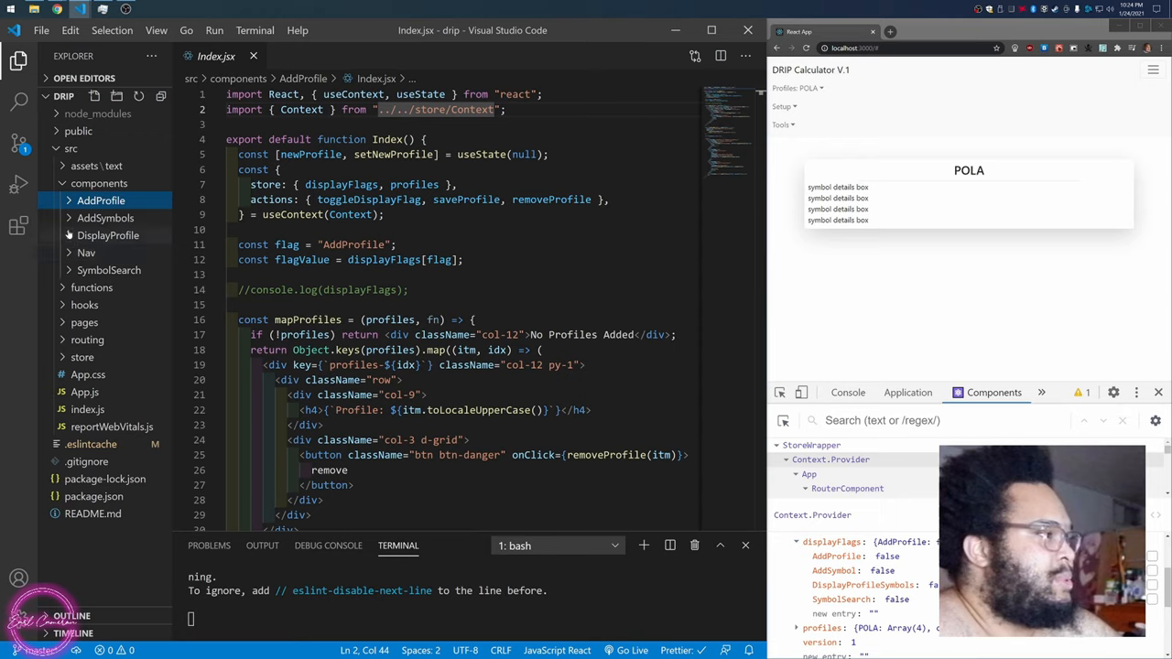
# - Browse the DisplayProfile, components and hooks folders, then open pages > Home.jsx
pyautogui.click(108, 235)
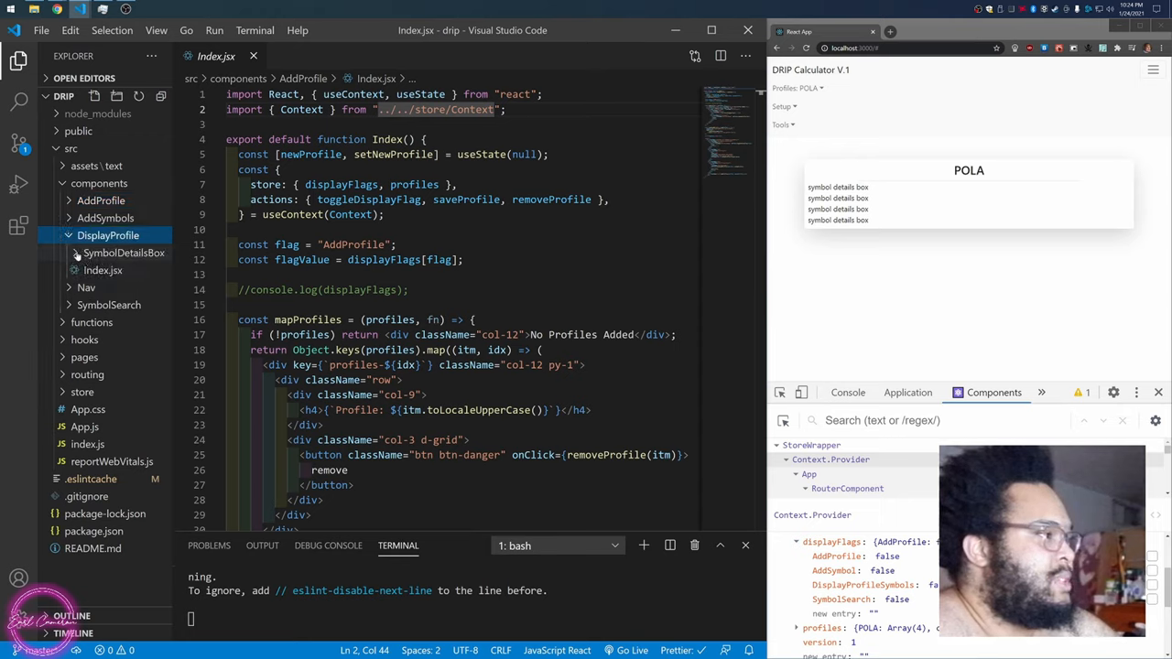
pyautogui.click(124, 253)
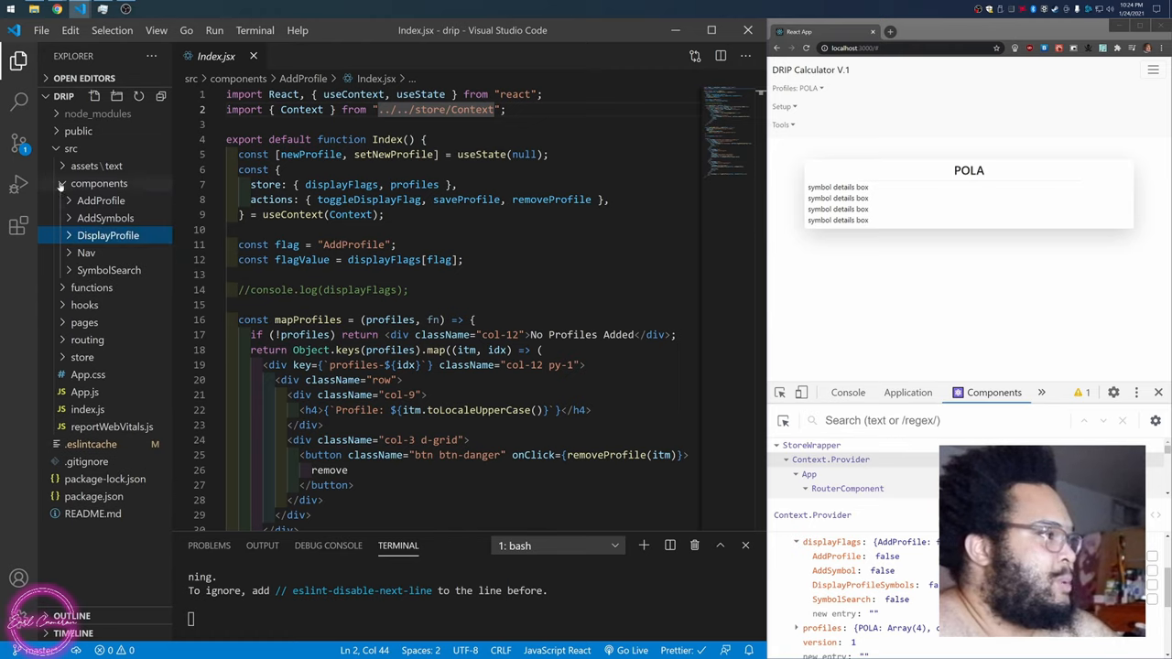
pyautogui.click(99, 184)
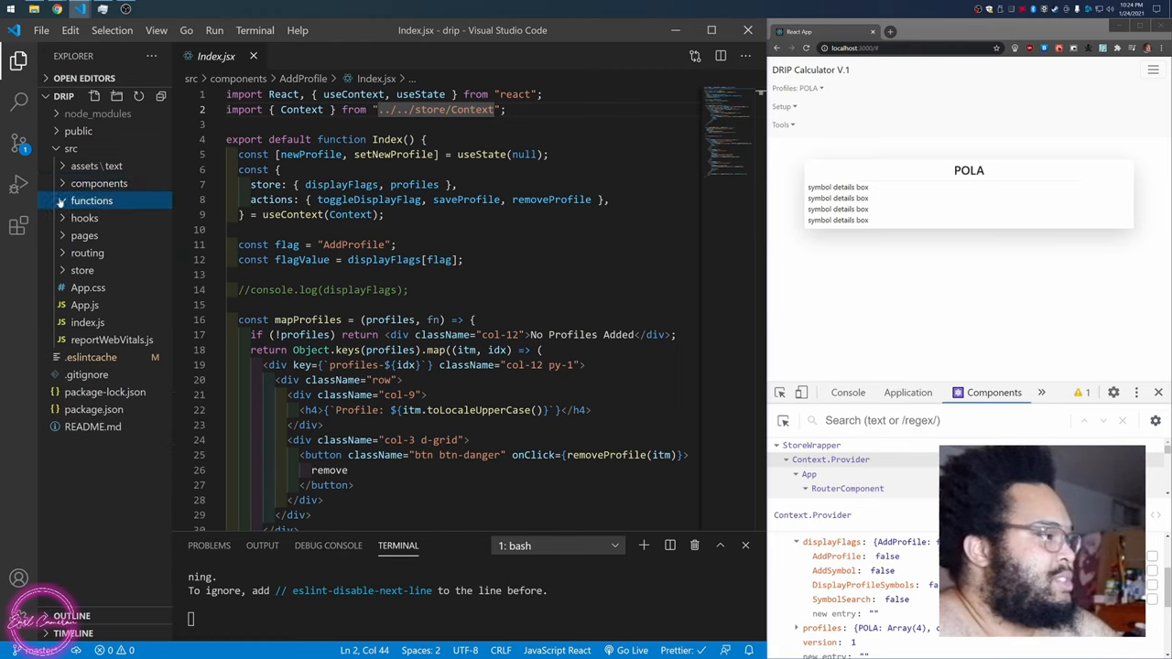
pyautogui.click(84, 218)
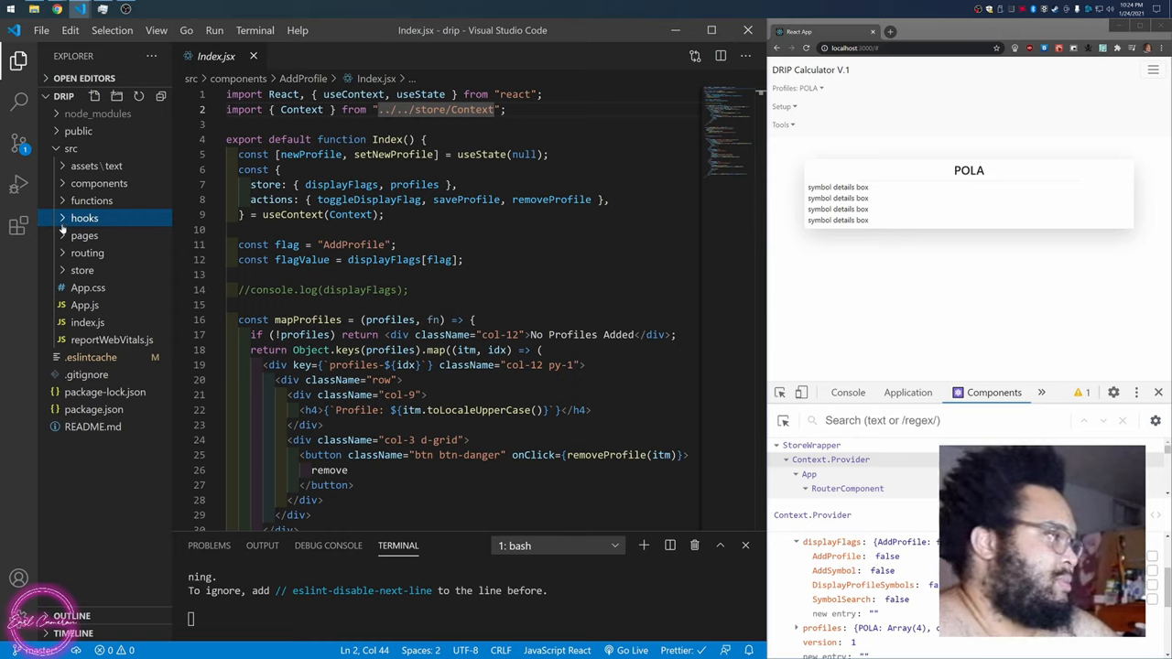
pyautogui.moveTo(137, 256)
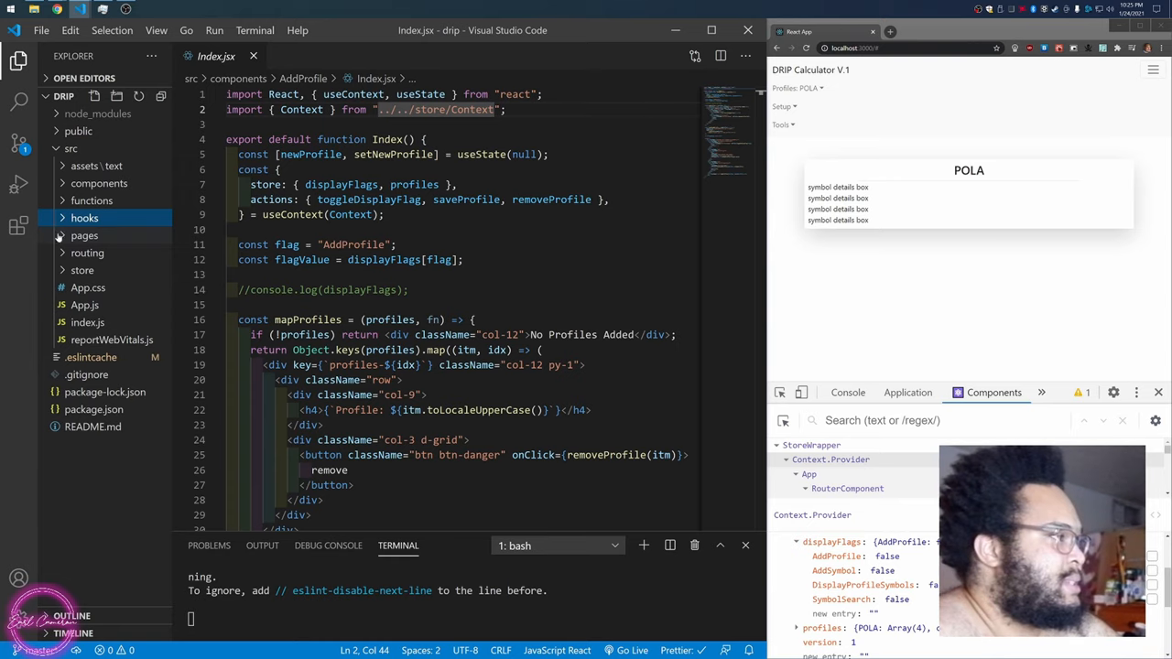
pyautogui.click(85, 235)
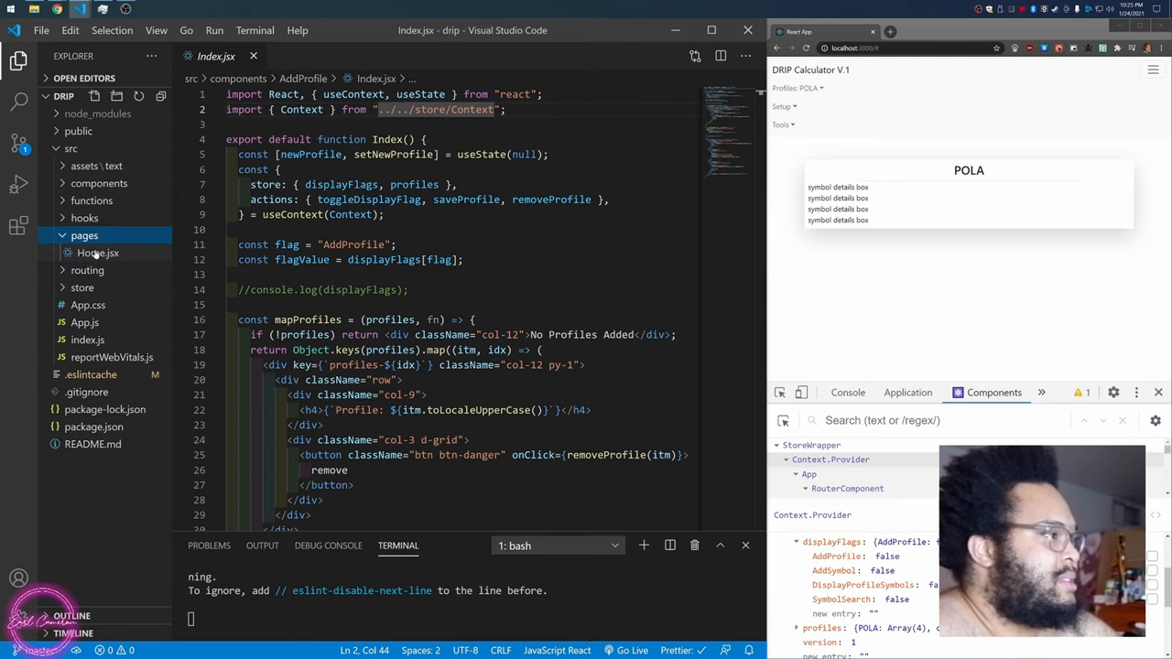
pyautogui.click(98, 253)
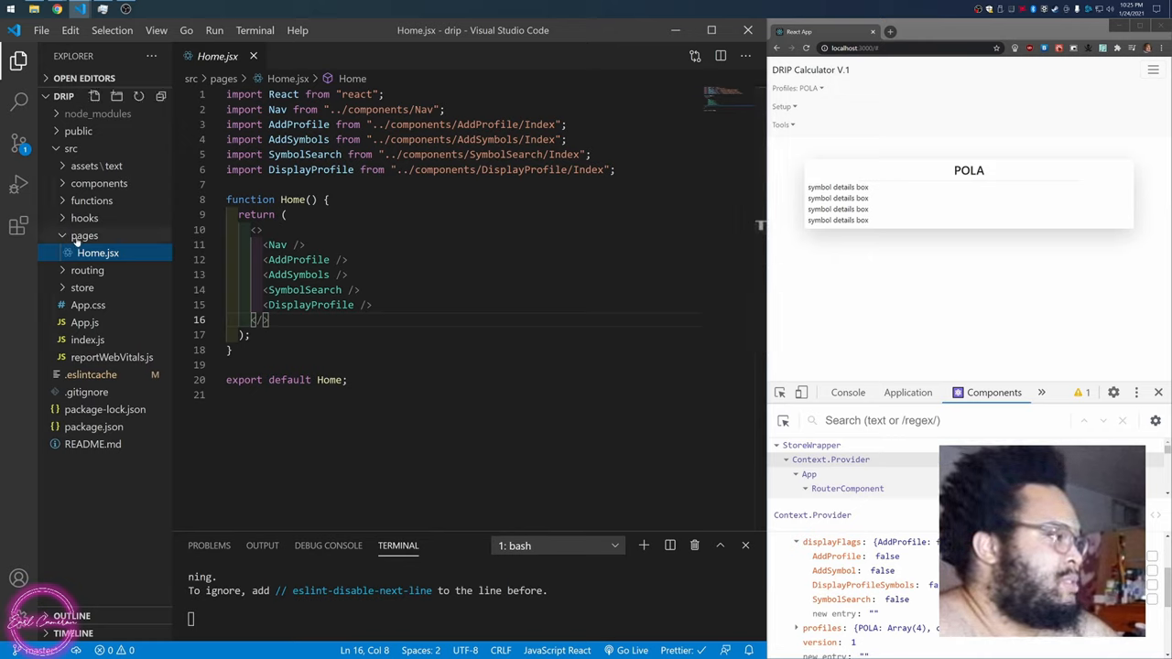
# - Briefly reveal Router.js in routing, then fold the routing and pages folders
pyautogui.click(87, 269)
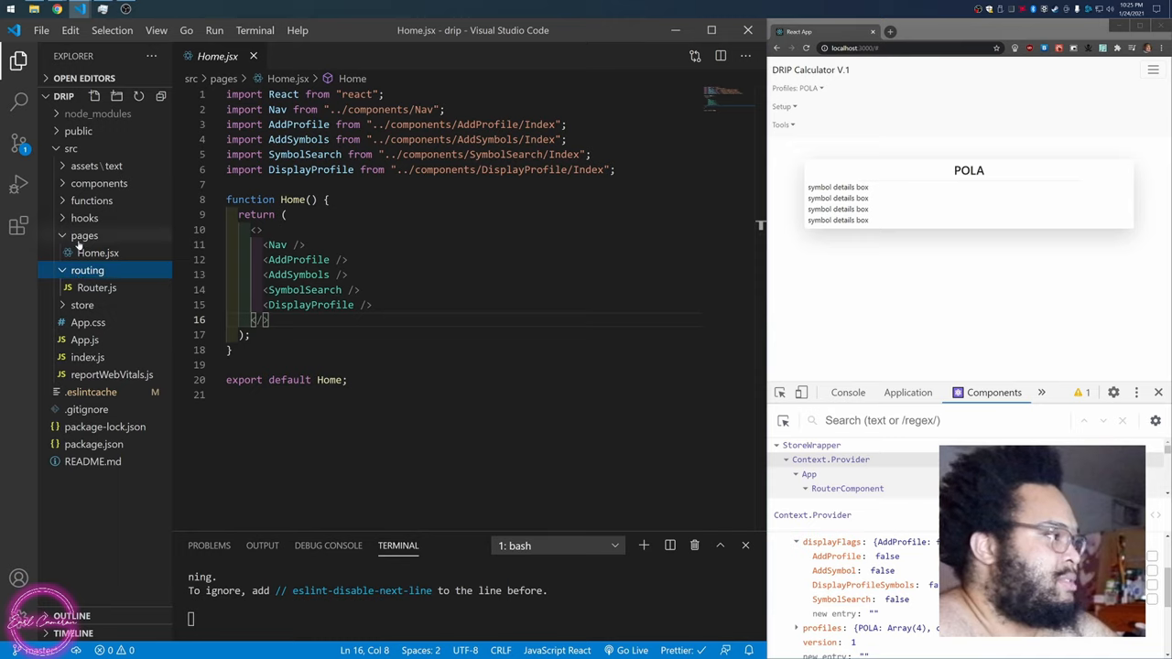
pyautogui.click(87, 270)
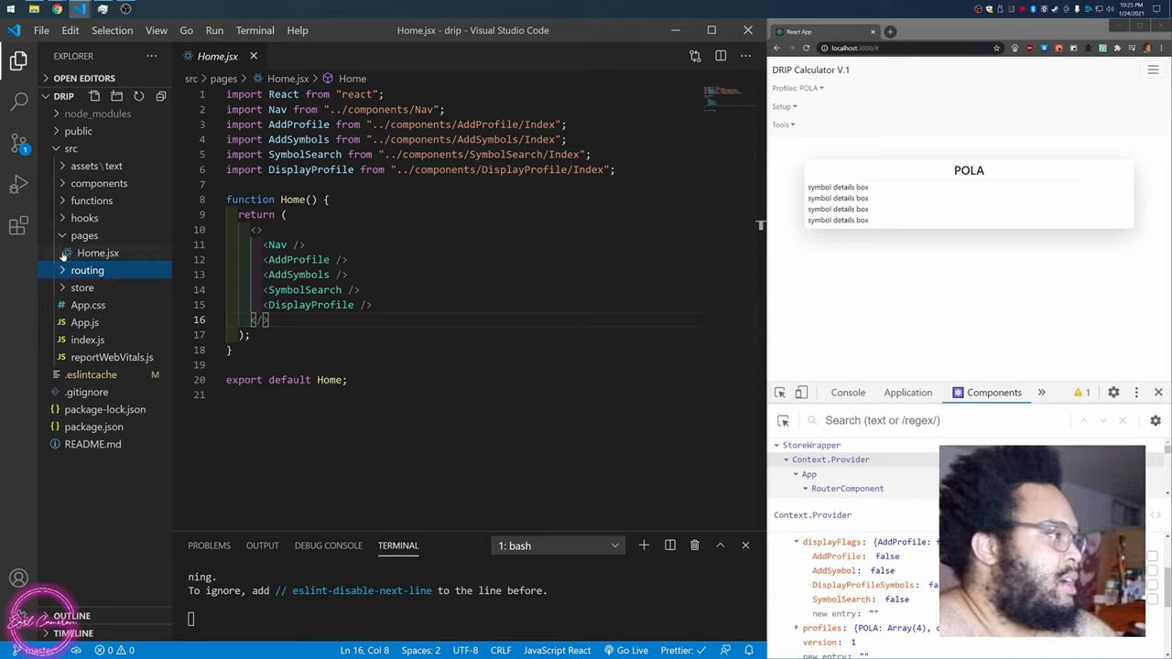
pyautogui.click(85, 235)
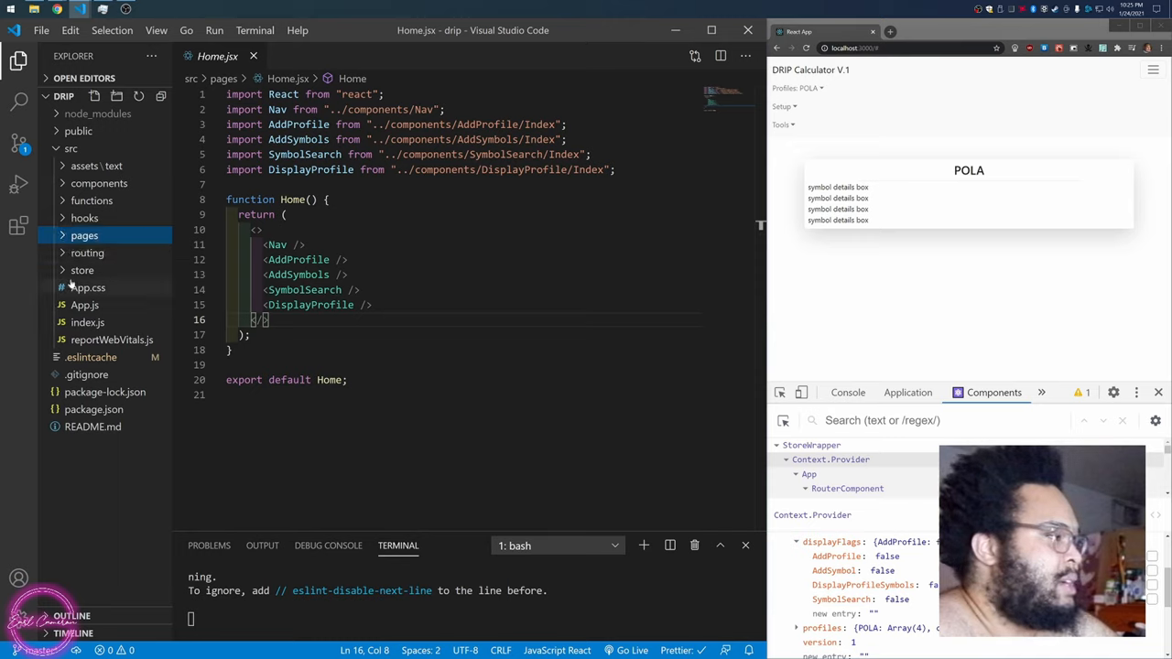